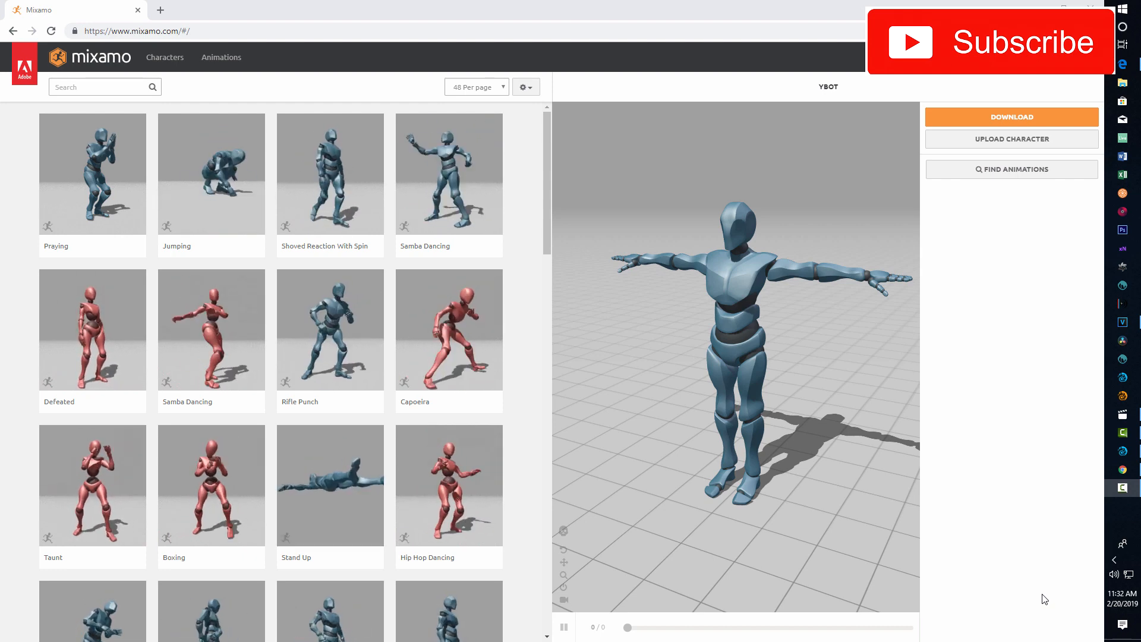
- Search the Mixamo library for 'walking' and pick a Walking animation for YBOT
{"action": "left_click", "coordinate": [102, 87]}
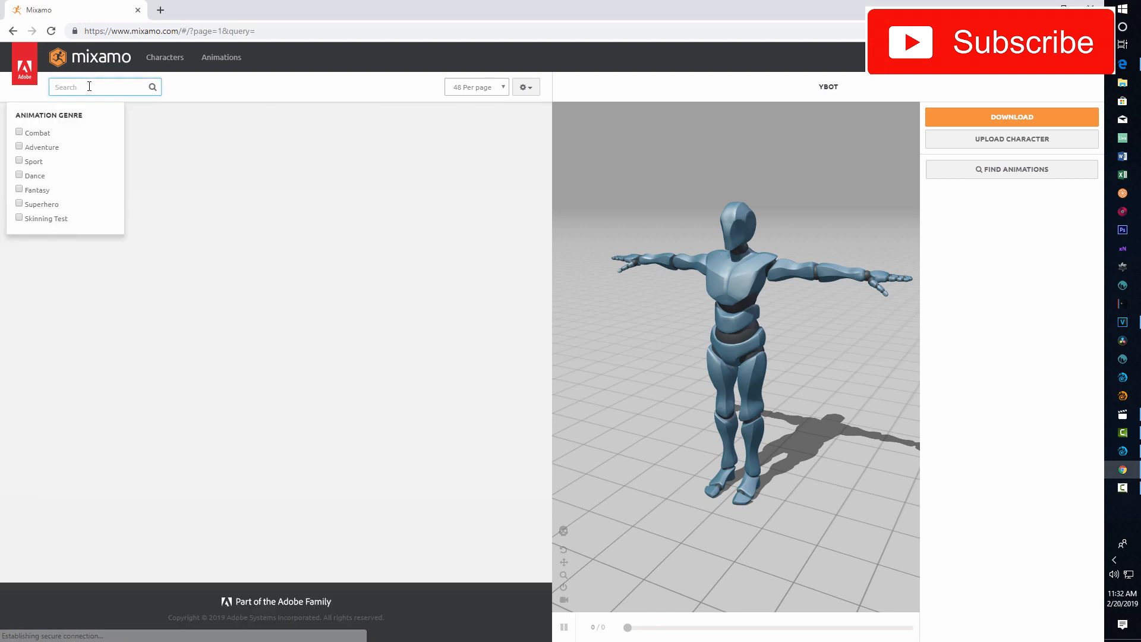
{"action": "type", "text": "walking"}
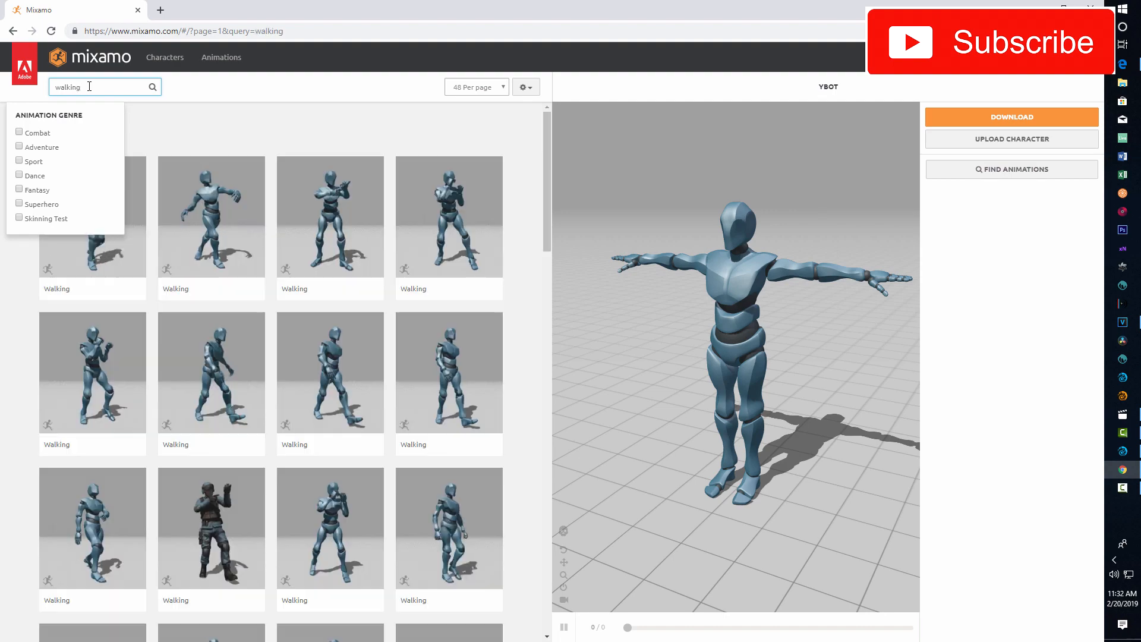
{"action": "left_click", "coordinate": [93, 217]}
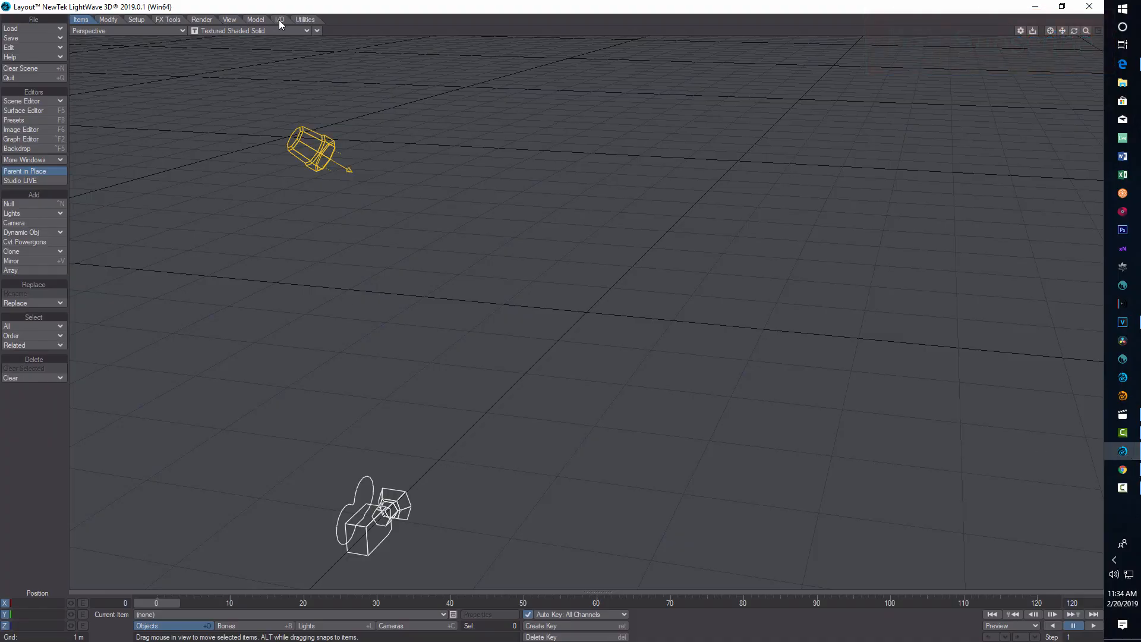
- Read the Walking FBX into the scene through the I/O Interchange bridge
{"action": "left_click", "coordinate": [279, 19]}
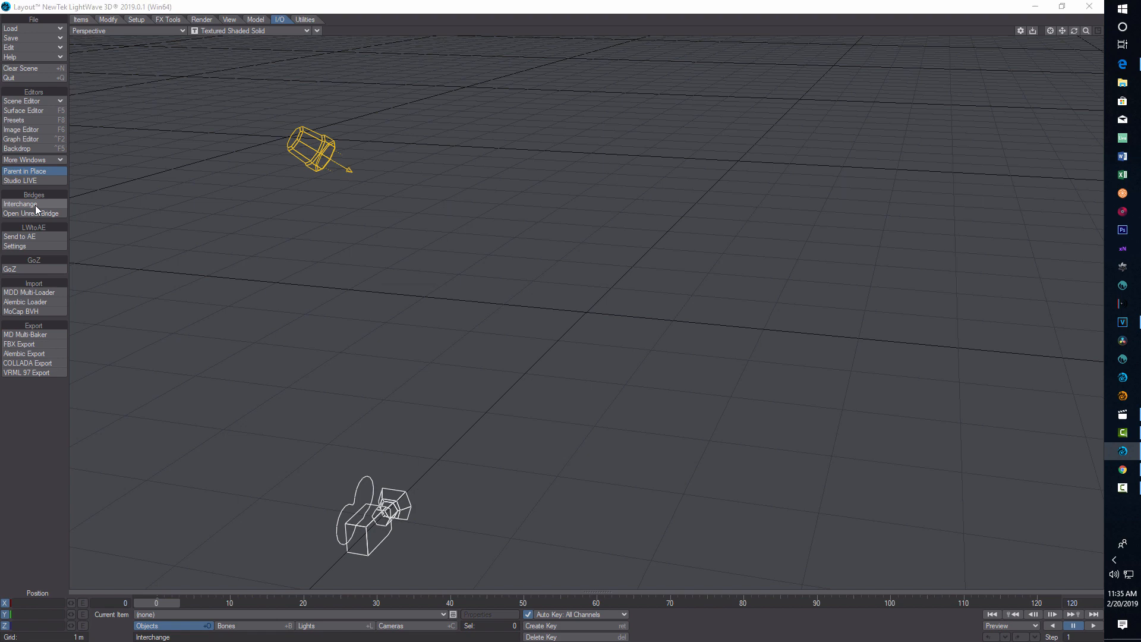
{"action": "left_click", "coordinate": [21, 203]}
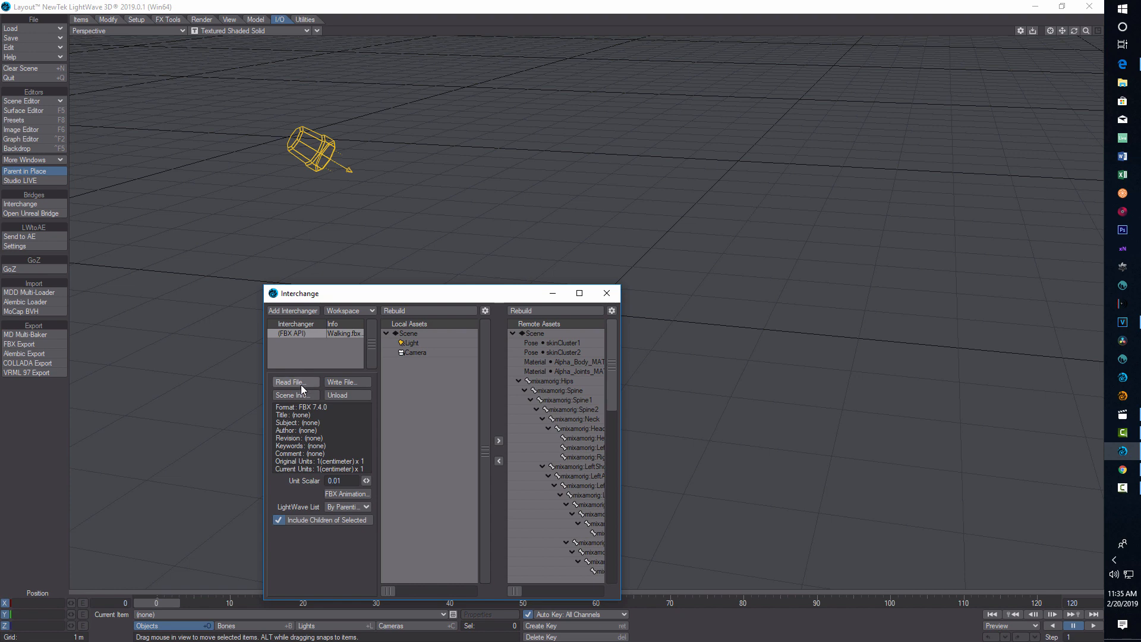
{"action": "left_click", "coordinate": [294, 381]}
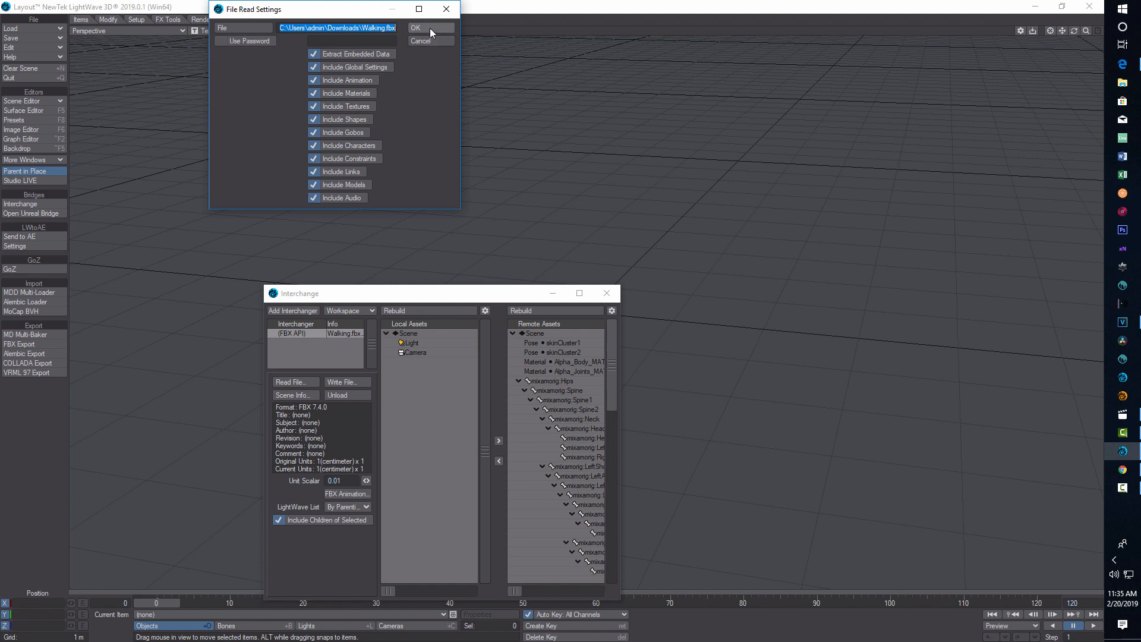
{"action": "left_click", "coordinate": [429, 27]}
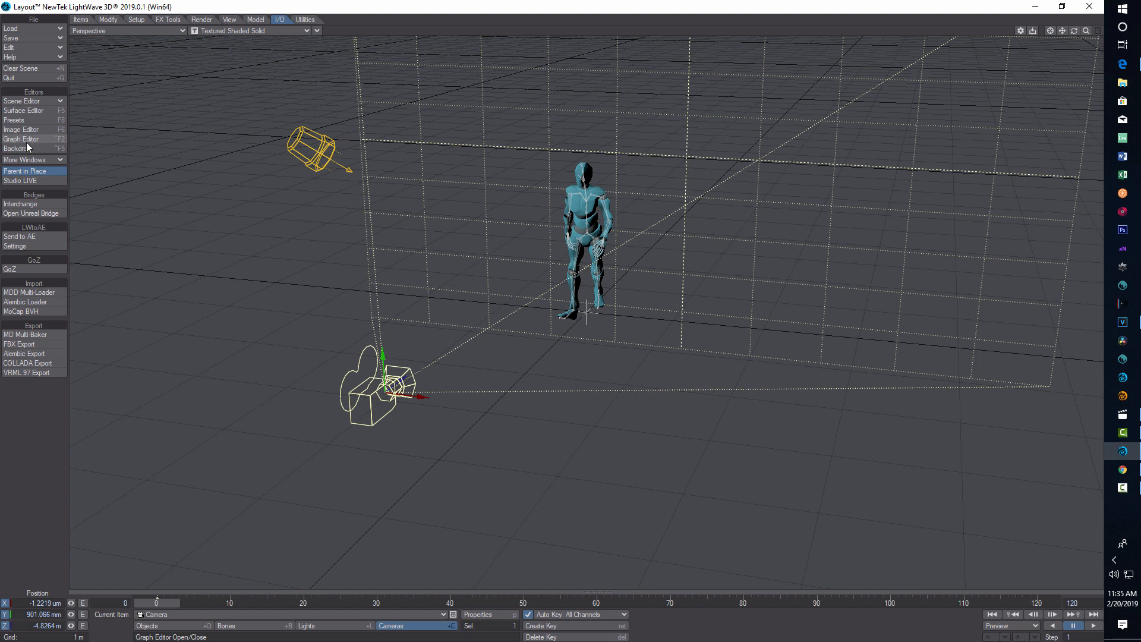
- Load the Hips skeleton channels in the Graph Editor and repeat the walk keys out to frame 107
{"action": "left_click", "coordinate": [21, 139]}
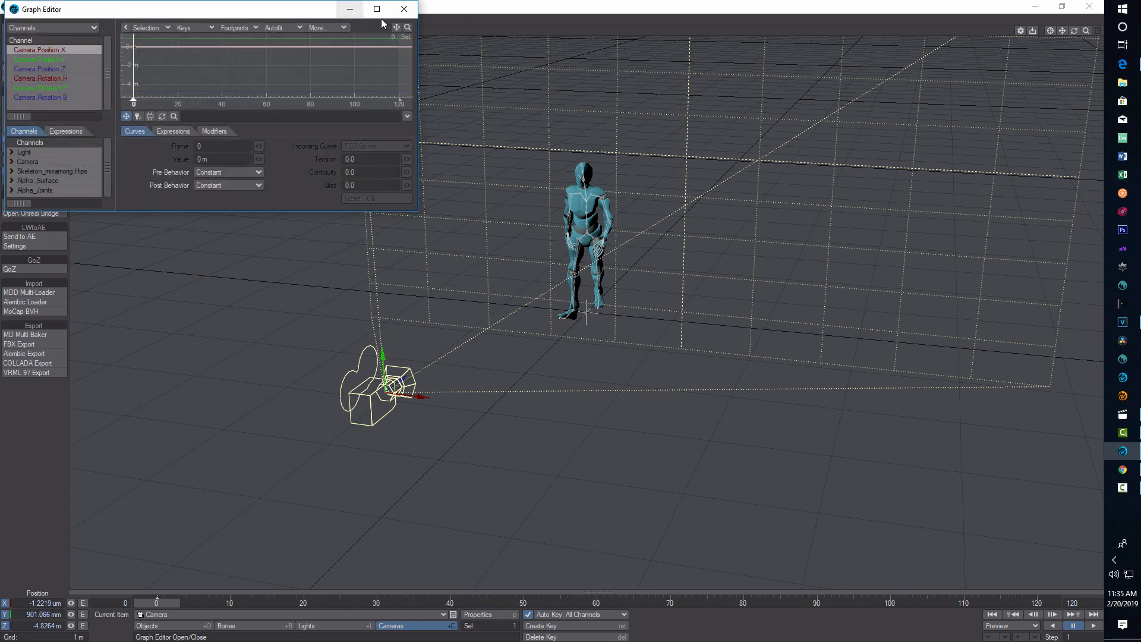
{"action": "left_click", "coordinate": [377, 8]}
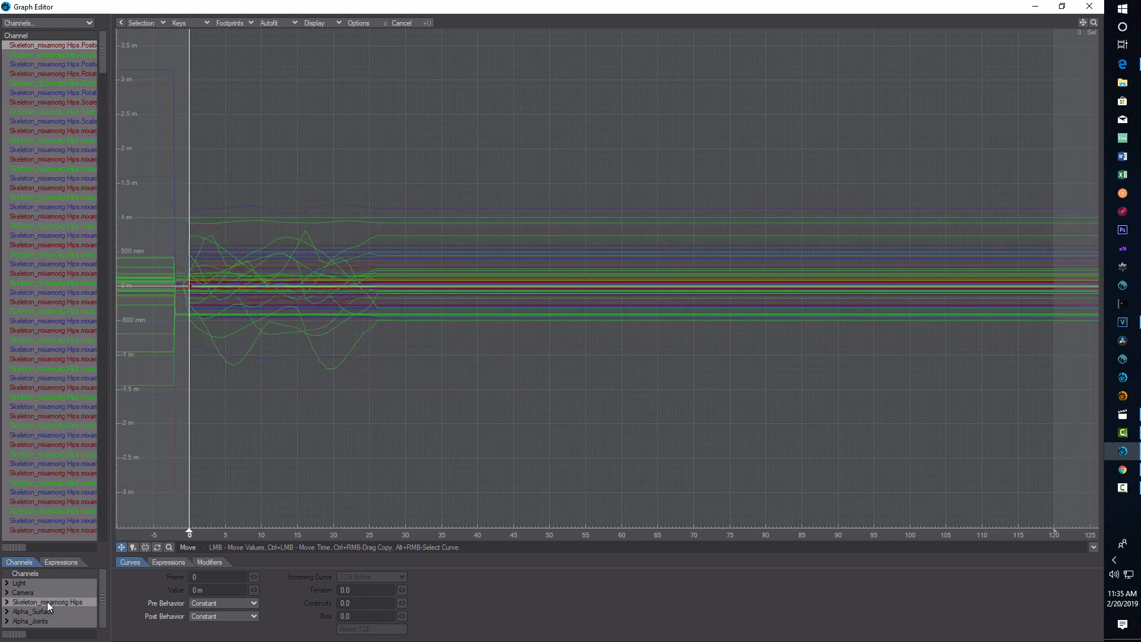
{"action": "mouse_move", "coordinate": [157, 9]}
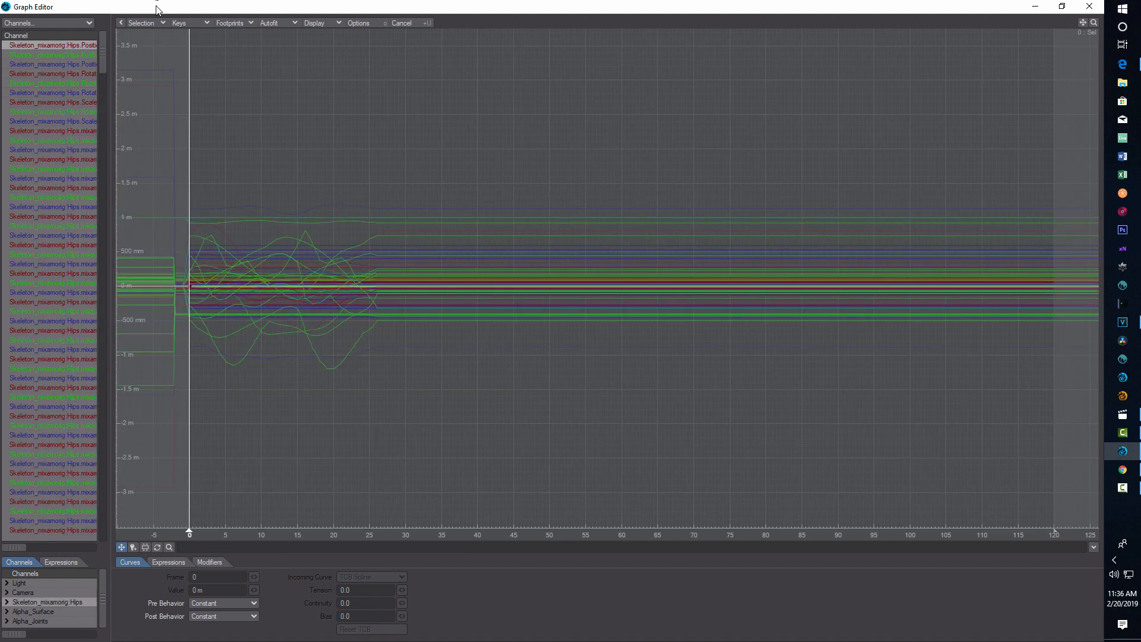
{"action": "left_click", "coordinate": [48, 23]}
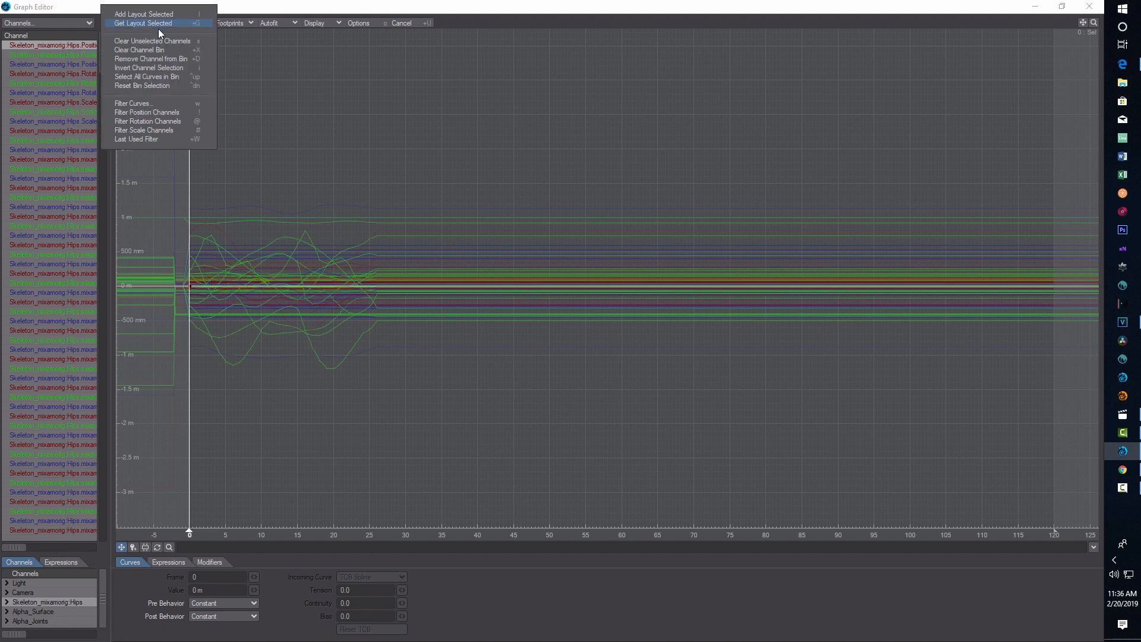
{"action": "left_click", "coordinate": [143, 22]}
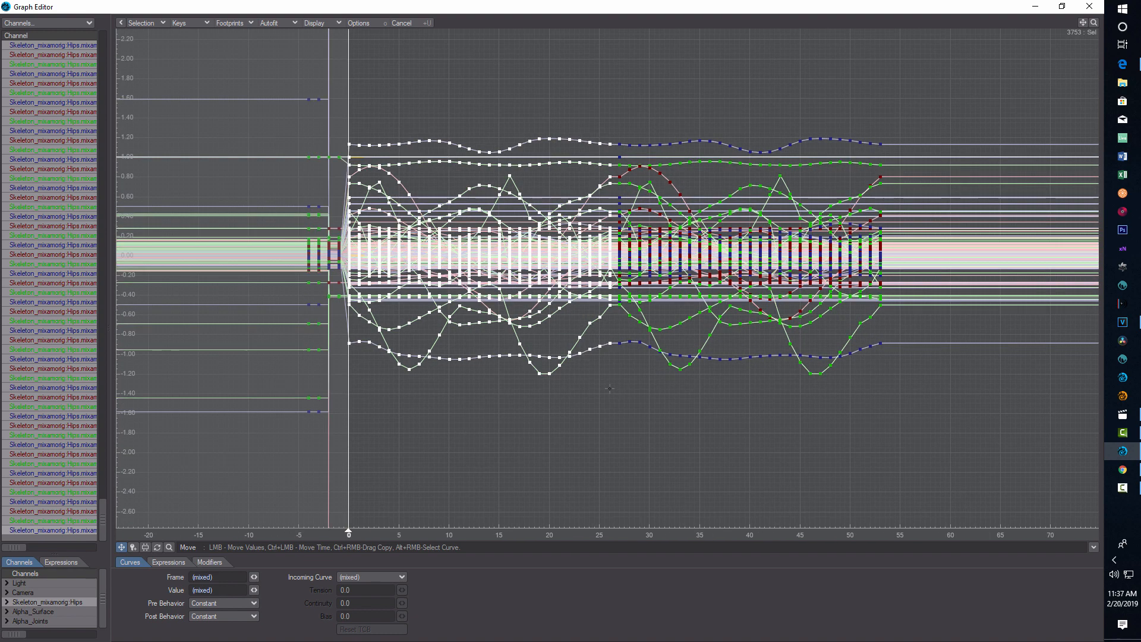
{"action": "mouse_move", "coordinate": [923, 314]}
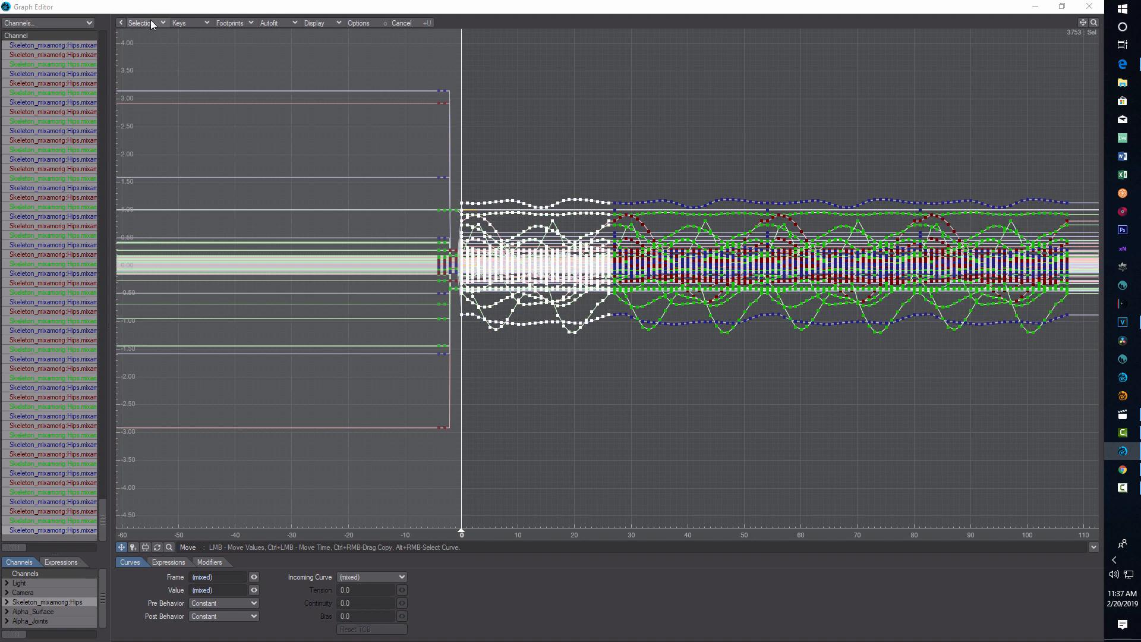
{"action": "left_click", "coordinate": [139, 23]}
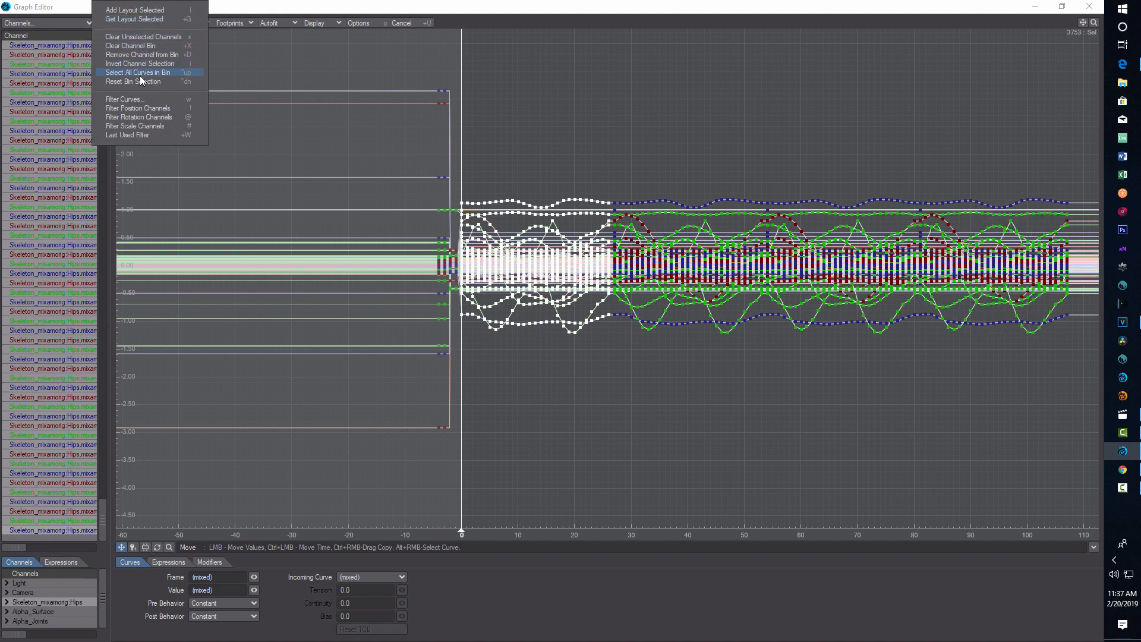
{"action": "mouse_move", "coordinate": [138, 82]}
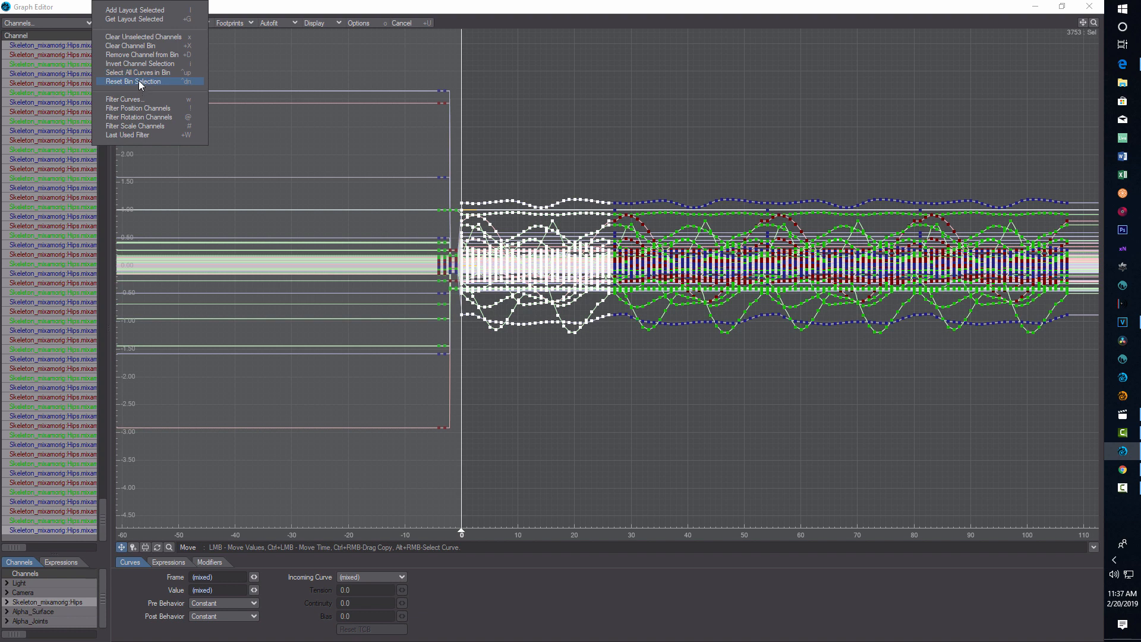
{"action": "left_click", "coordinate": [138, 72]}
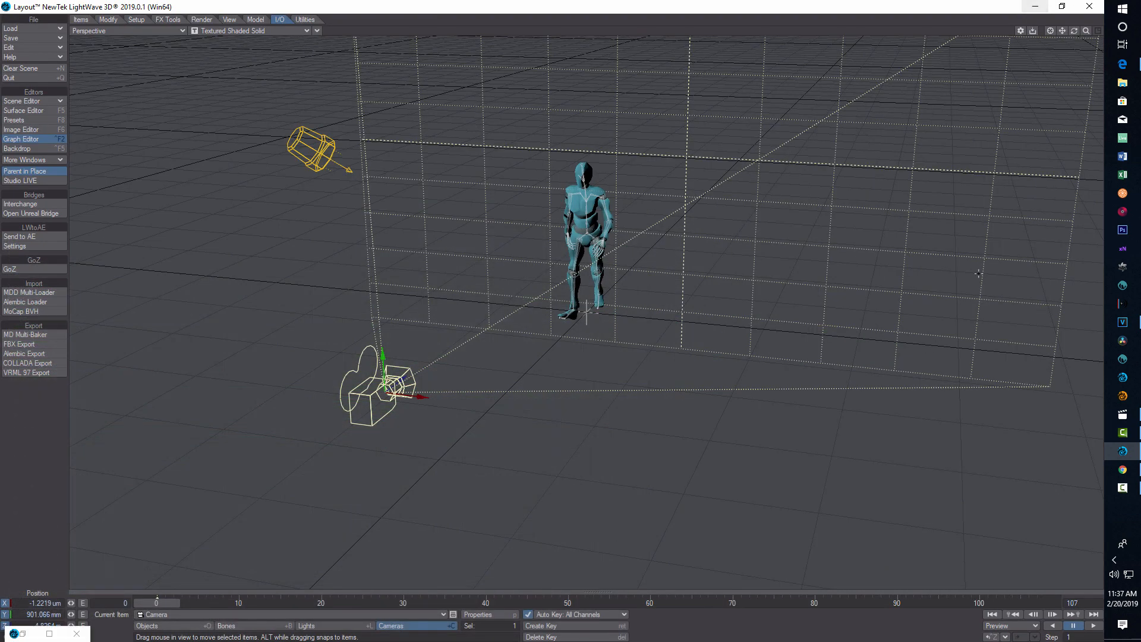
- Play back the lengthened walk cycle and stop at the end
{"action": "left_click", "coordinate": [1094, 627]}
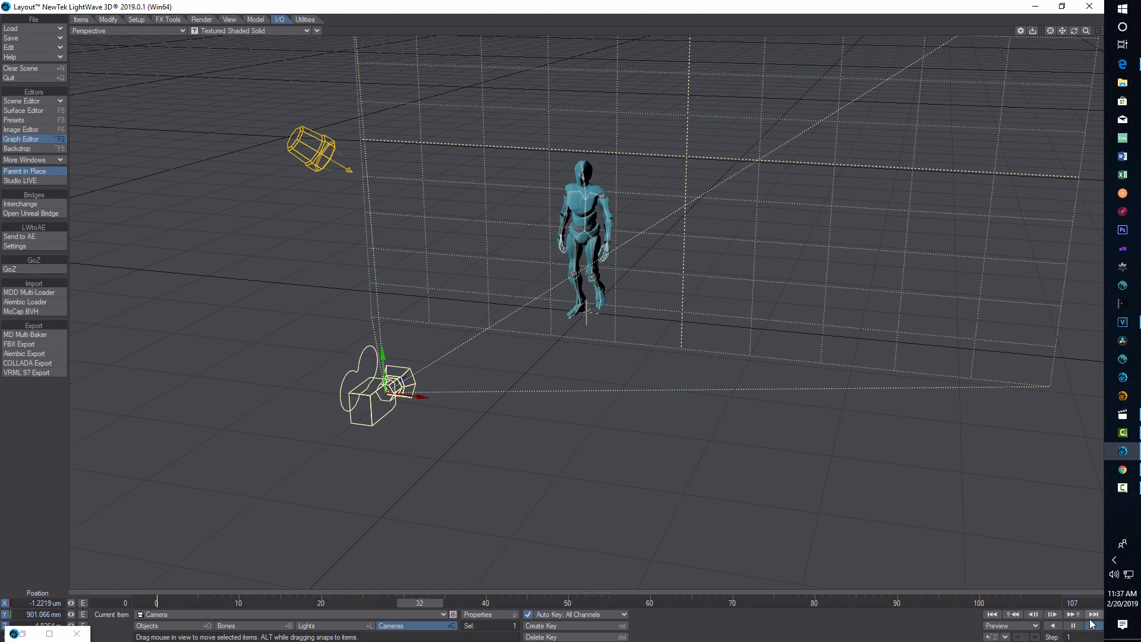
{"action": "left_click", "coordinate": [1093, 625]}
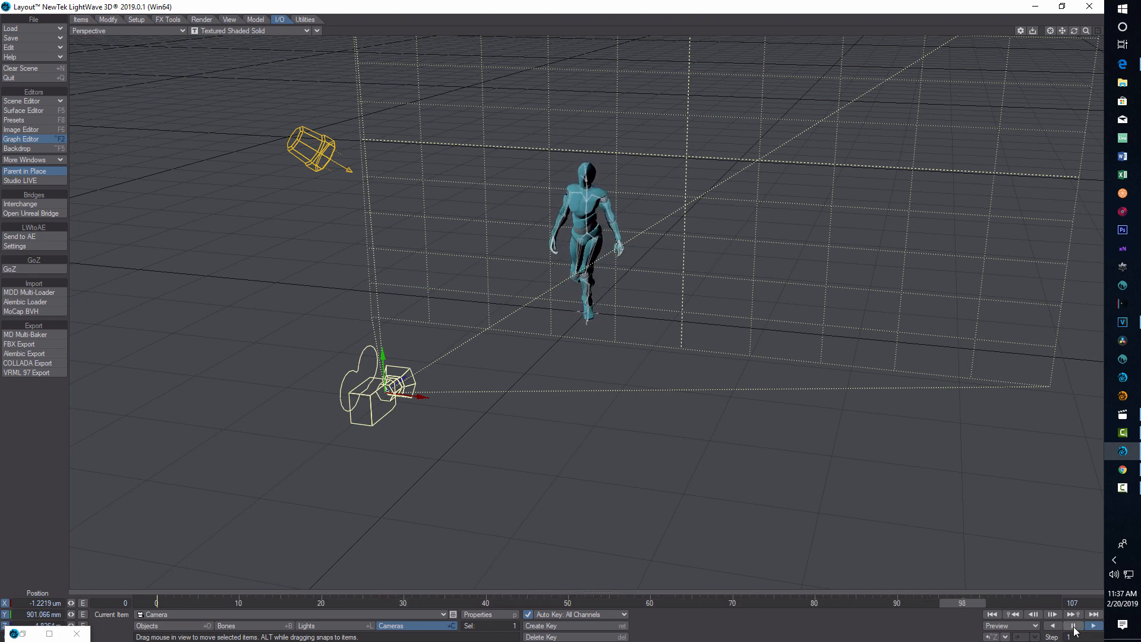
{"action": "left_click", "coordinate": [1074, 626]}
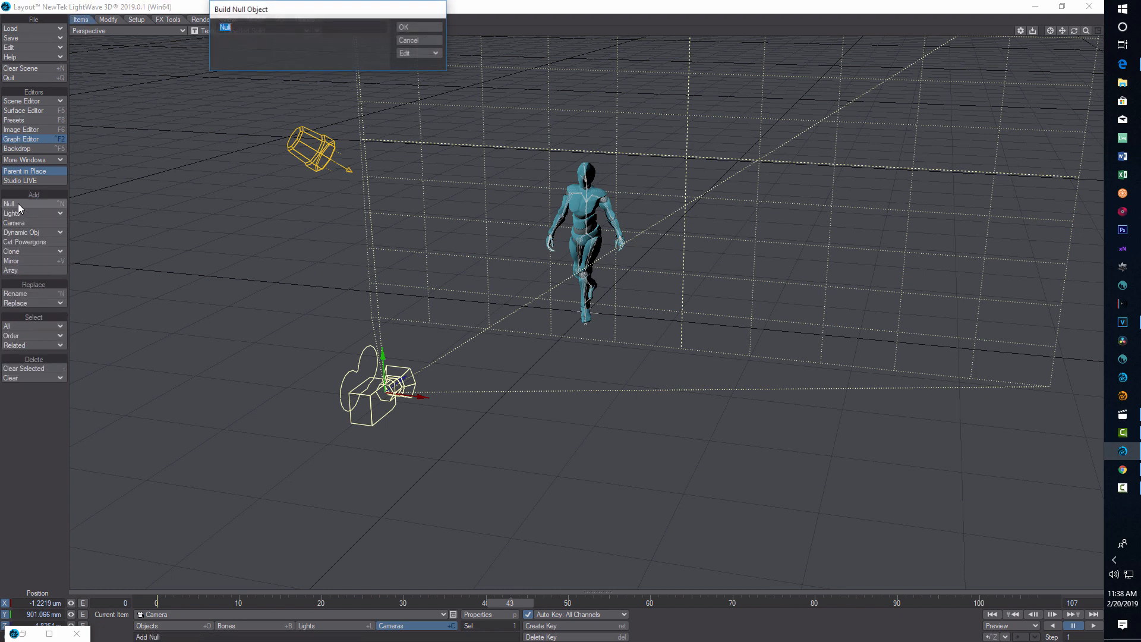
- Create a null named Controller
{"action": "type", "text": "C"}
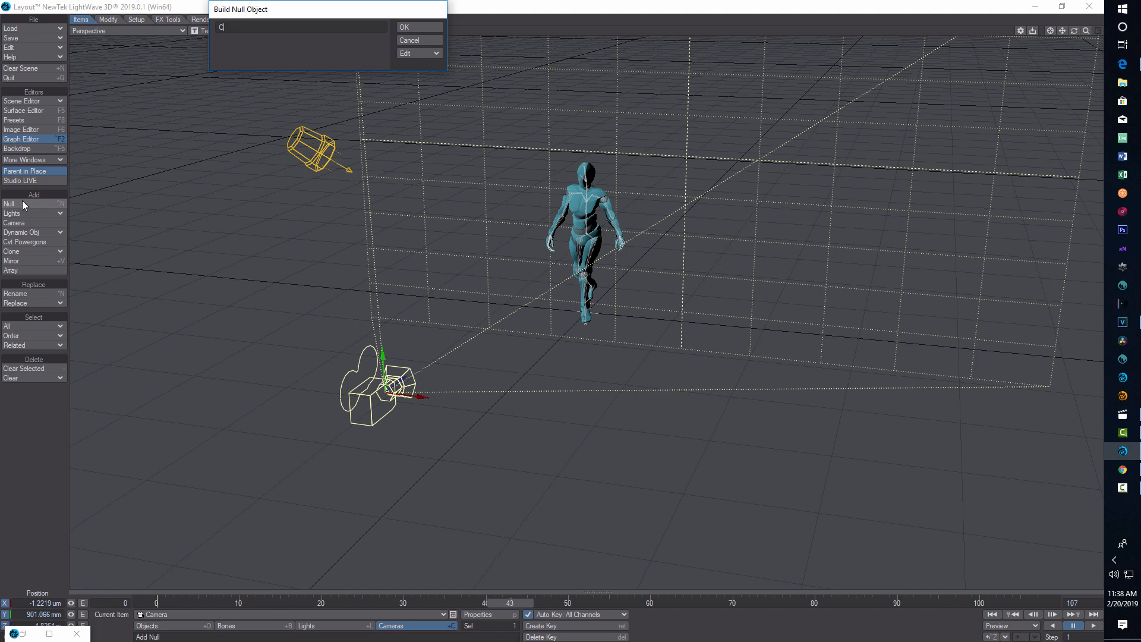
{"action": "type", "text": "ontroller"}
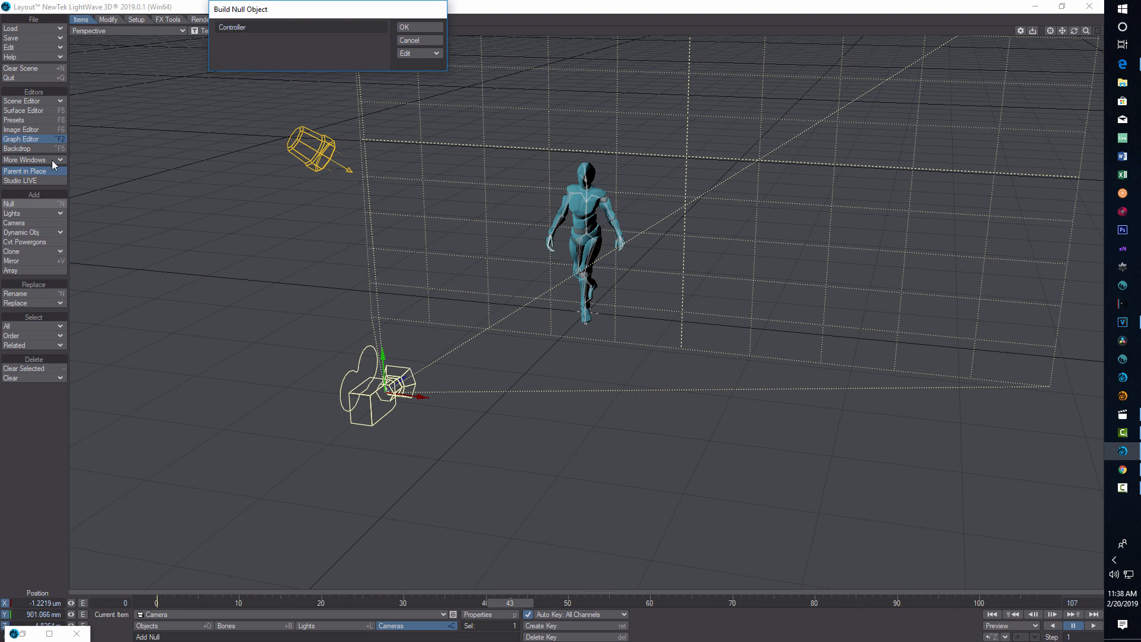
{"action": "left_click", "coordinate": [404, 28]}
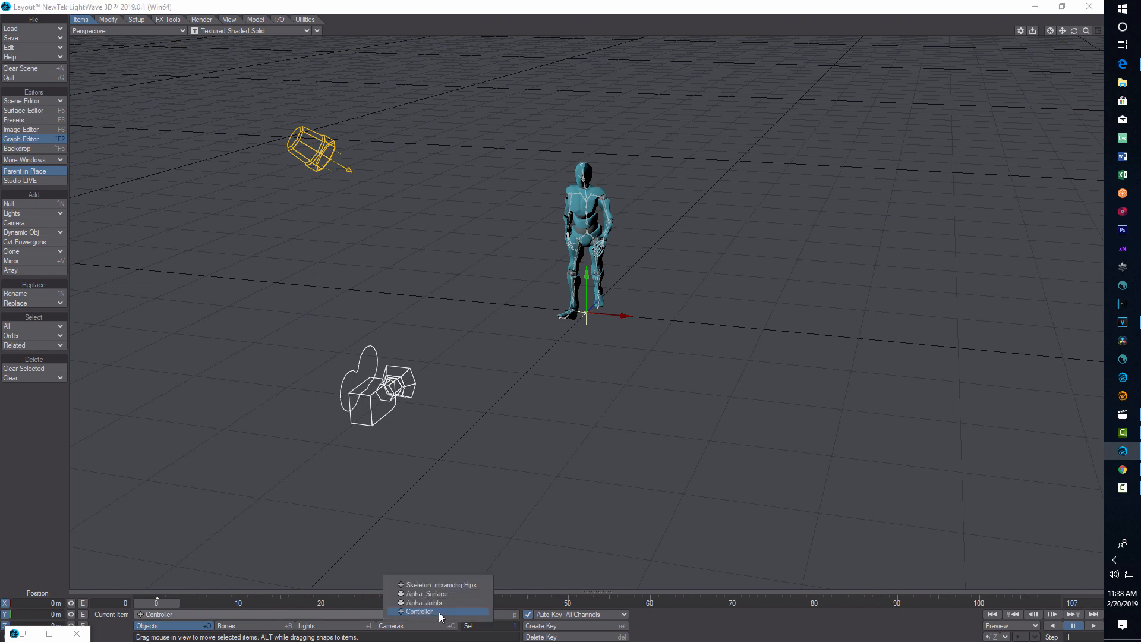
{"action": "mouse_move", "coordinate": [440, 585]}
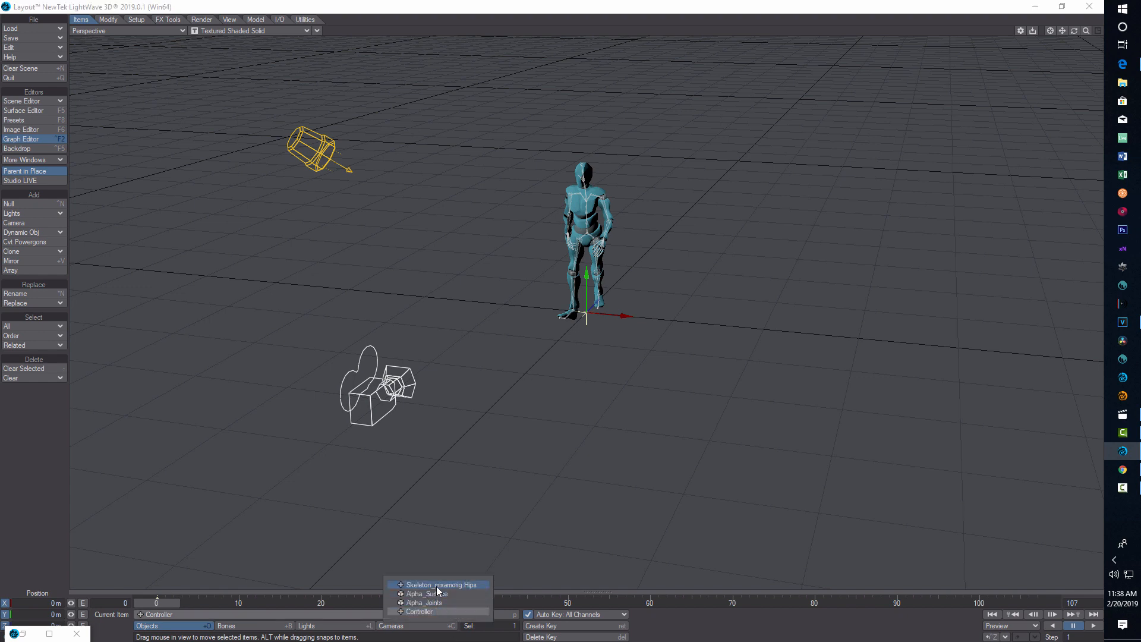
- Parent the Skeleton_mixamorig Hips item to the Controller null in Motion Options
{"action": "left_click", "coordinate": [440, 585]}
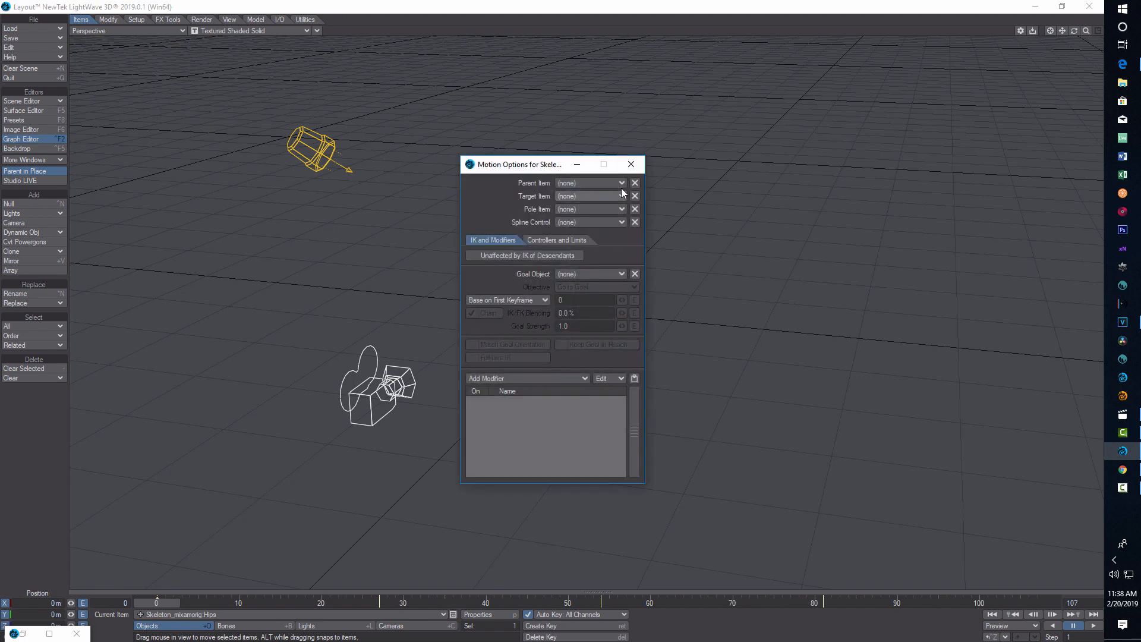
{"action": "left_click", "coordinate": [590, 183]}
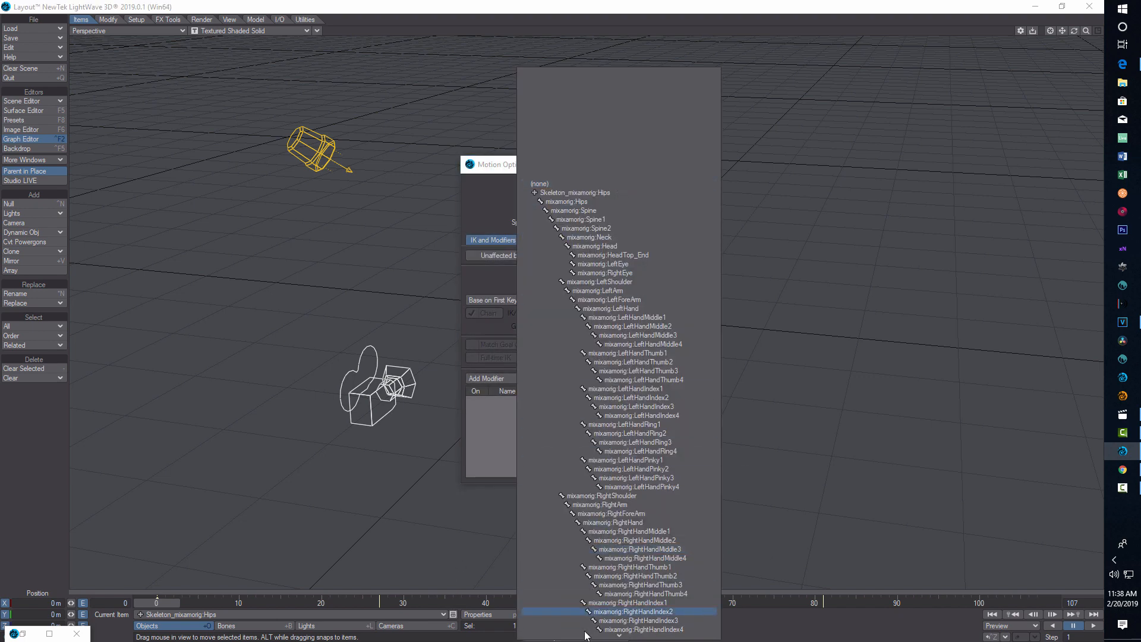
{"action": "scroll", "scroll_direction": "down", "scroll_amount": 3}
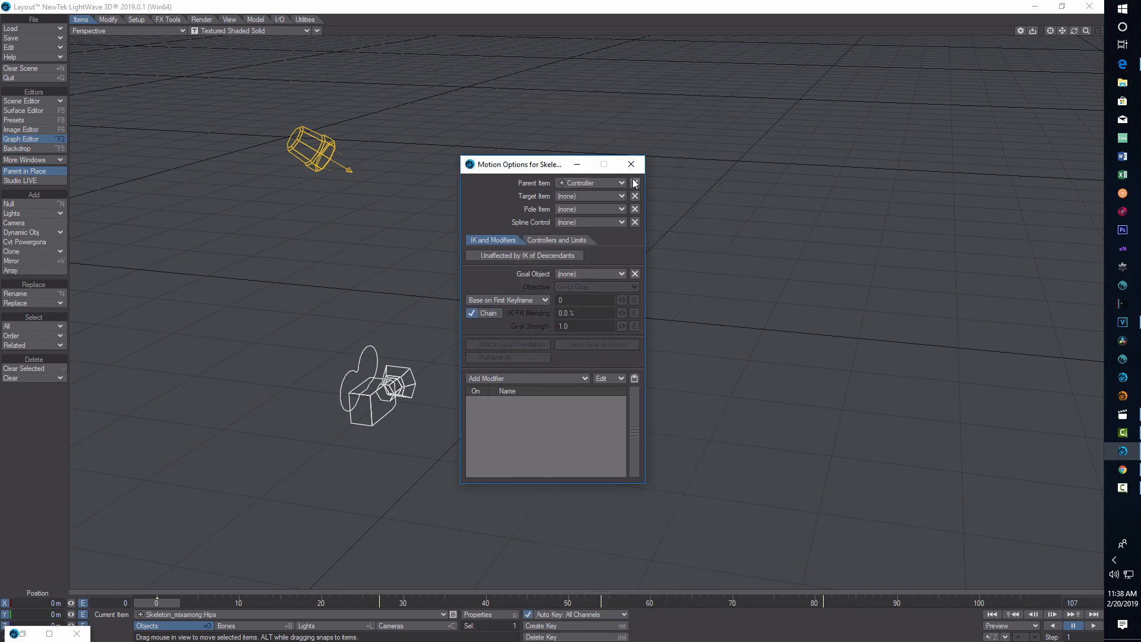
{"action": "left_click", "coordinate": [630, 164]}
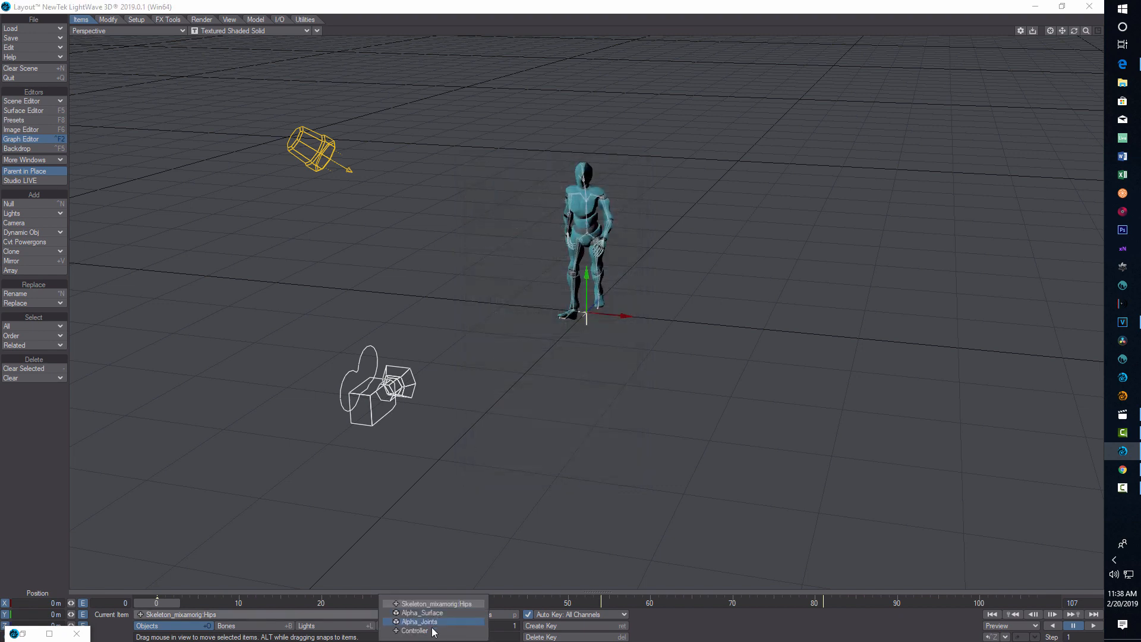
- Key the Controller null's Z position at the start and end frames and play to check foot slide
{"action": "left_click", "coordinate": [414, 631]}
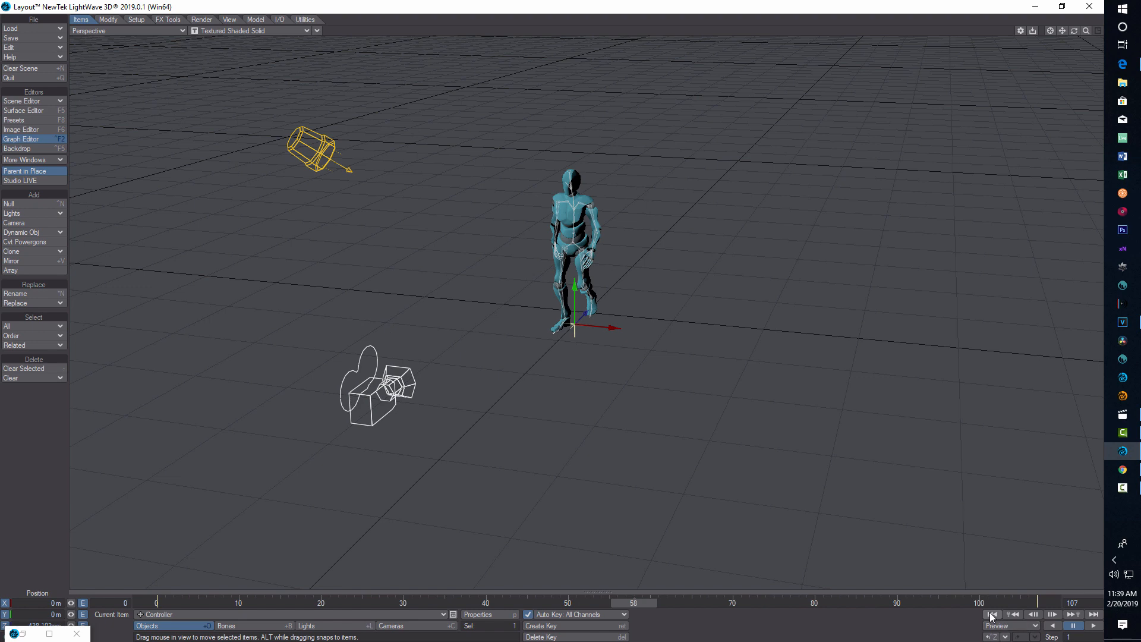
{"action": "left_click", "coordinate": [991, 615]}
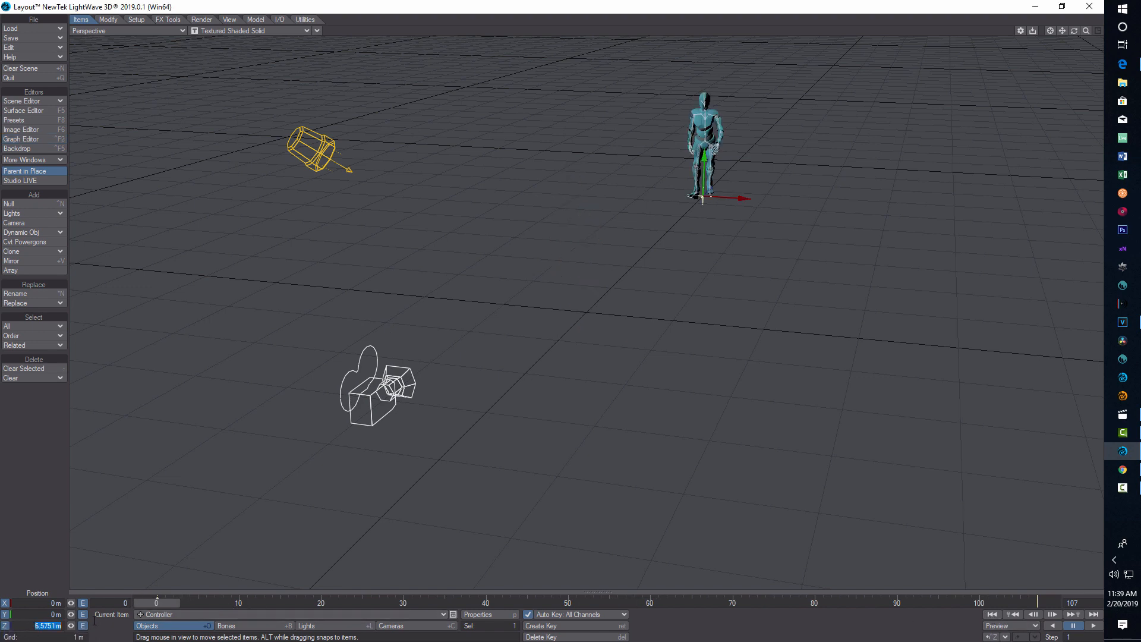
{"action": "mouse_move", "coordinate": [385, 613]}
{"action": "type", "text": "-8"}
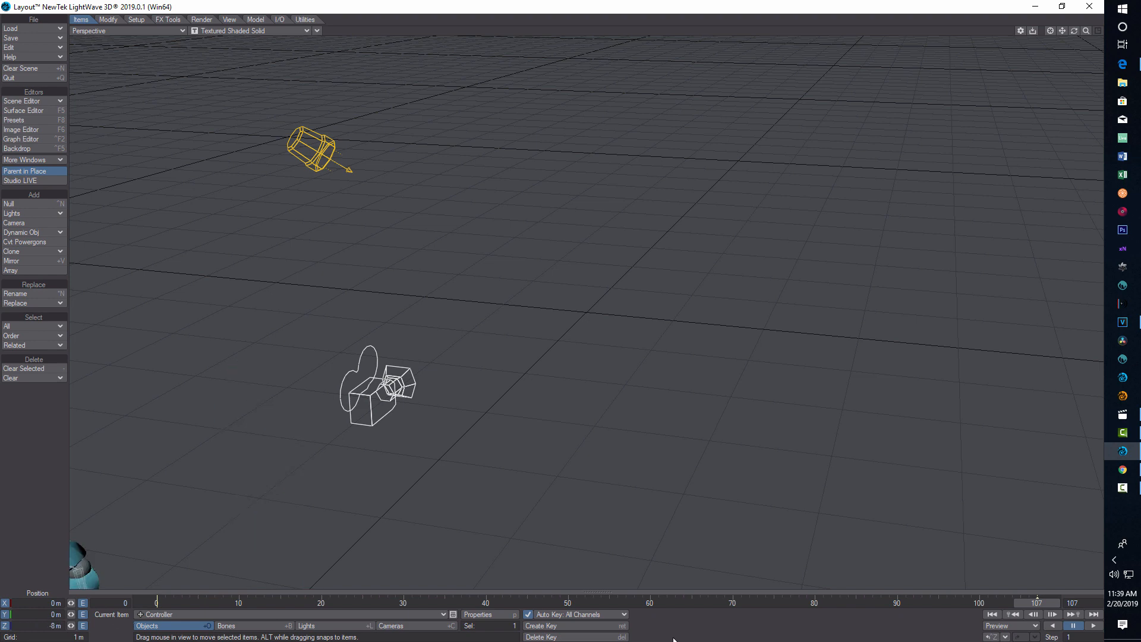
{"action": "left_click", "coordinate": [1094, 625]}
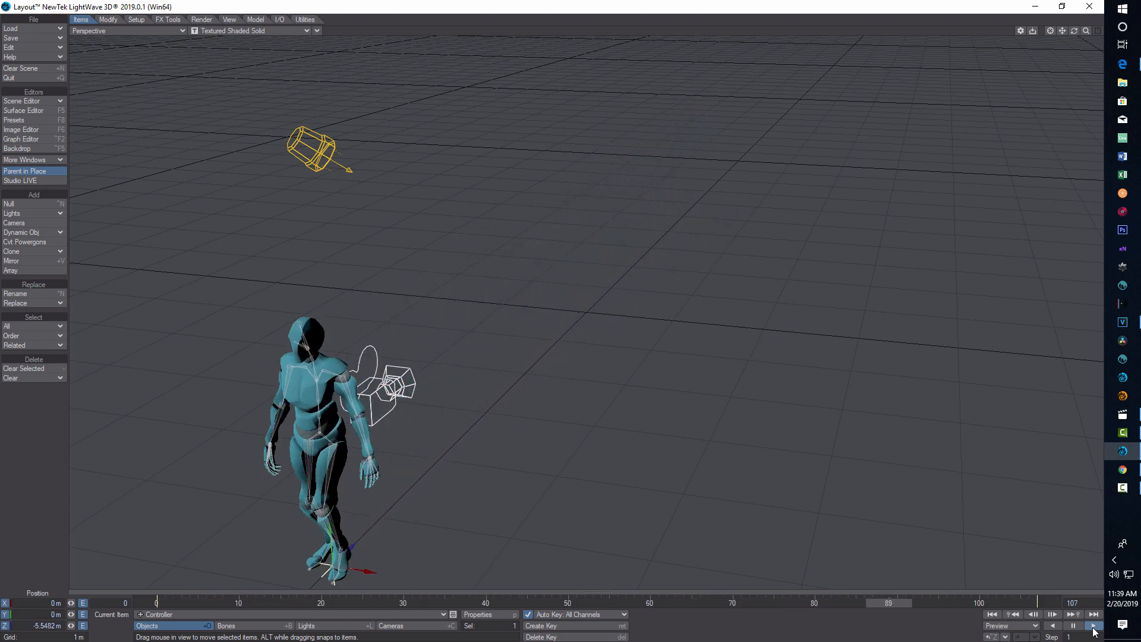
{"action": "left_click", "coordinate": [1092, 626]}
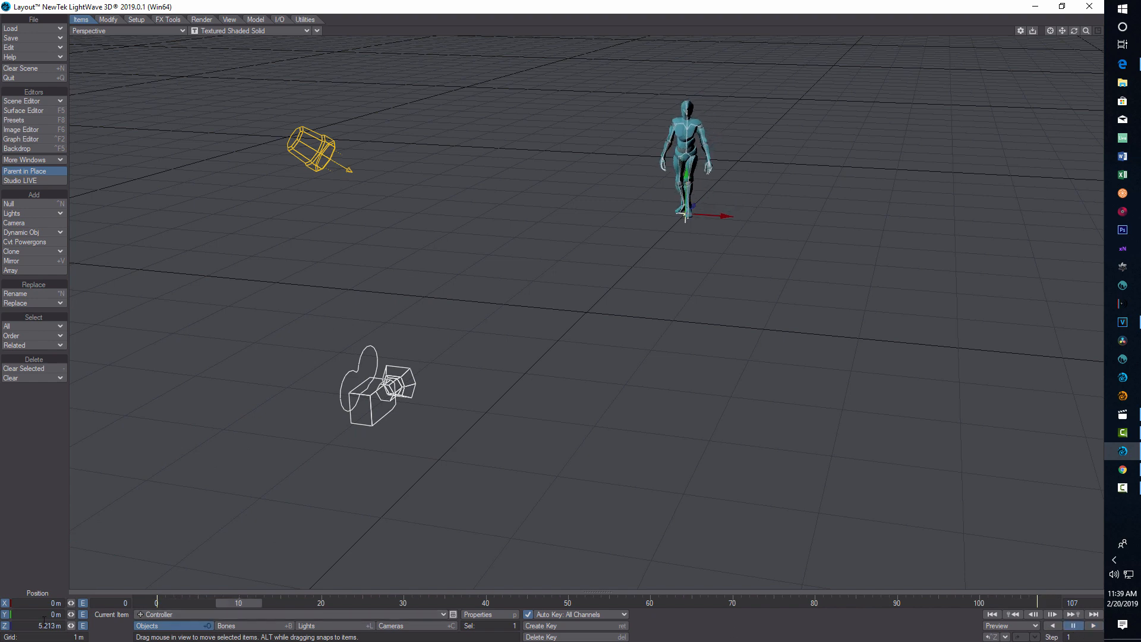
{"action": "left_click_drag", "start_coordinate": [238, 603], "coordinate": [460, 602]}
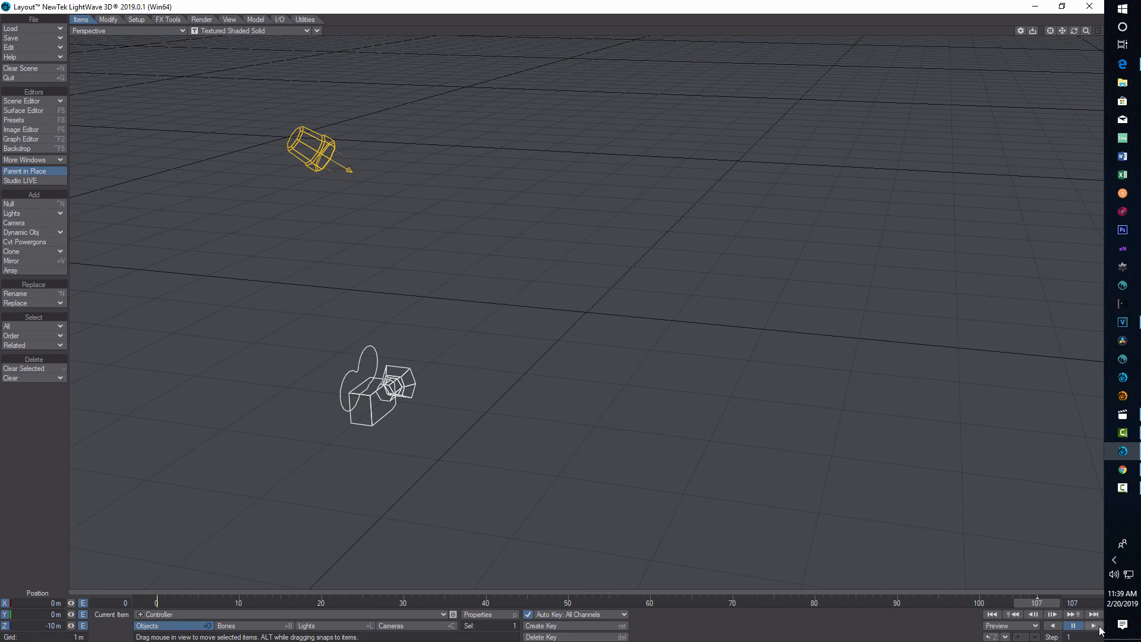
{"action": "left_click", "coordinate": [1091, 627]}
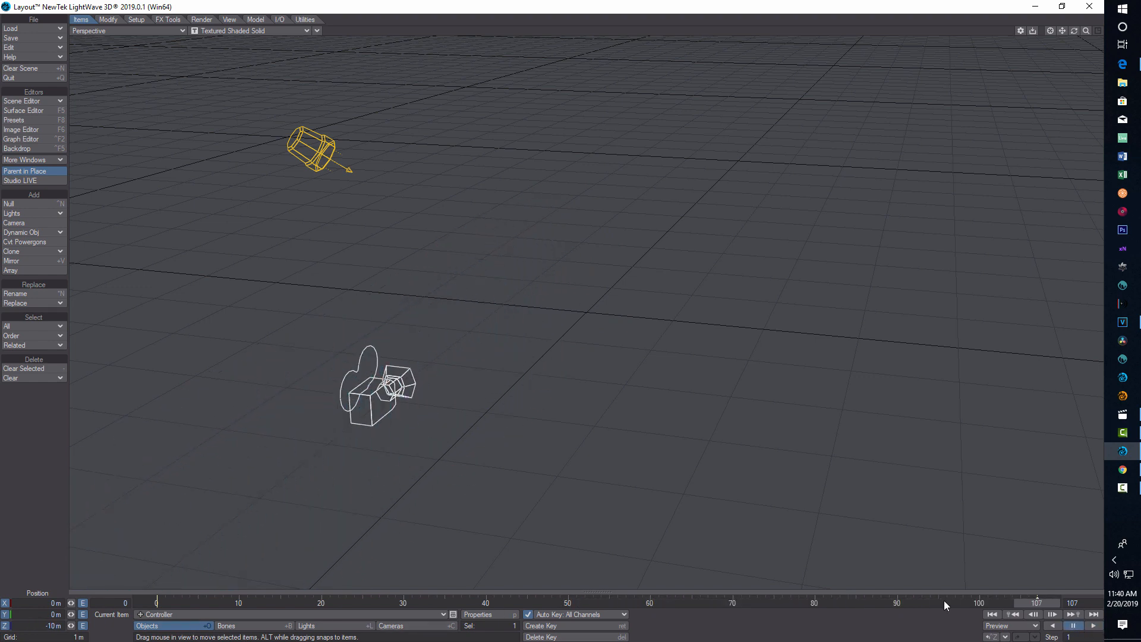
- Adjust the forward distance to reach Z 0 m by frame 107, replaying until the stride matches
{"action": "left_click", "coordinate": [51, 626]}
{"action": "type", "text": "5"}
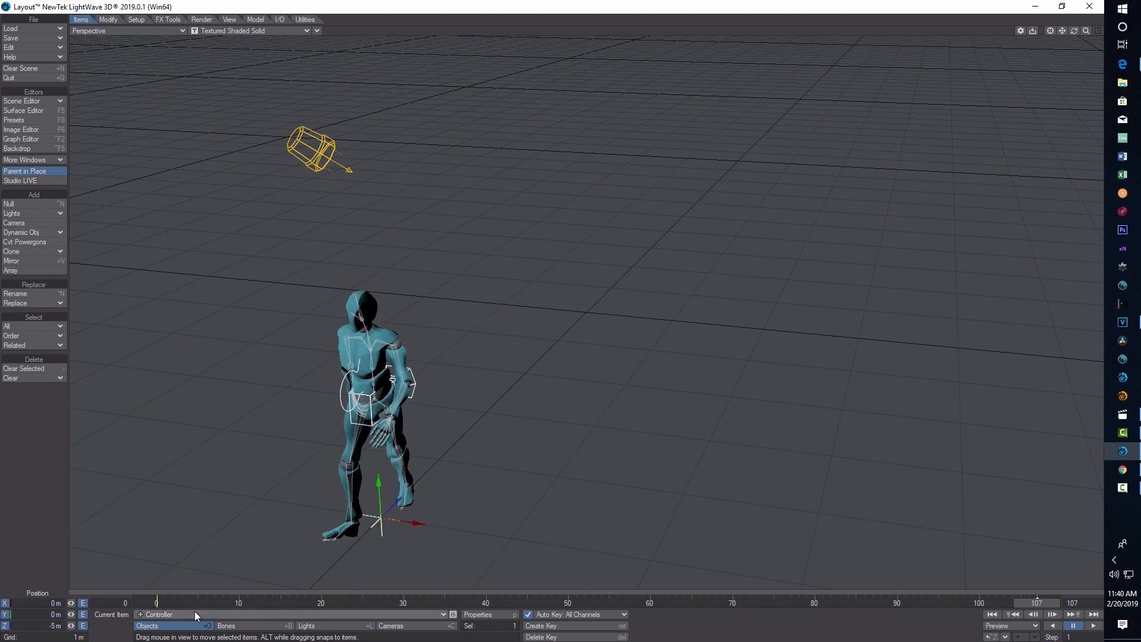
{"action": "left_click", "coordinate": [1093, 627]}
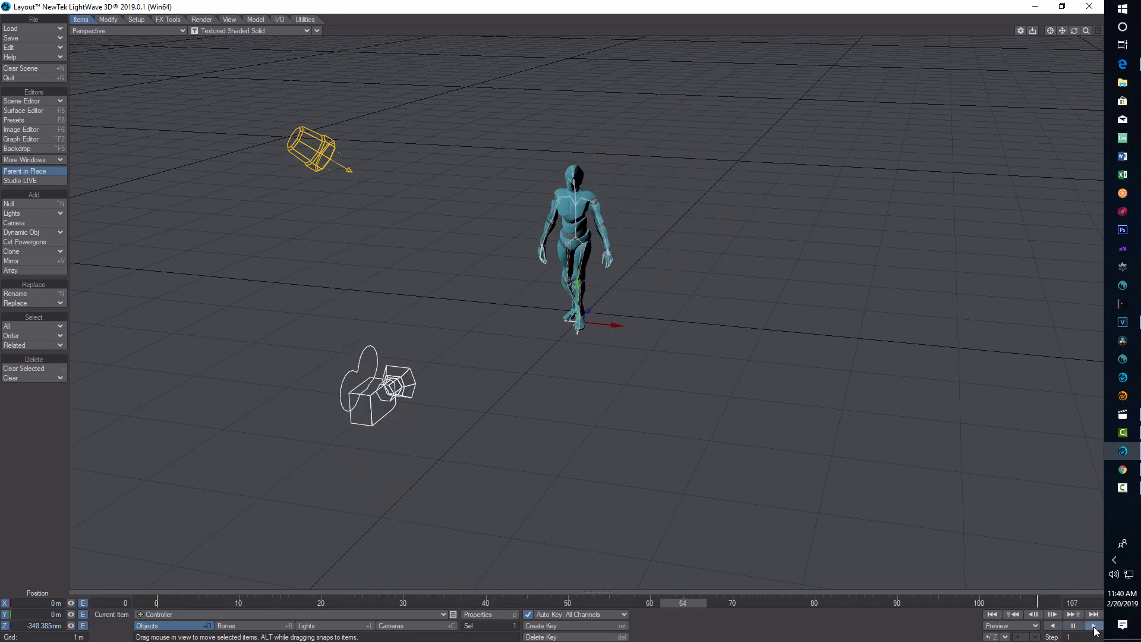
{"action": "left_click", "coordinate": [1074, 625]}
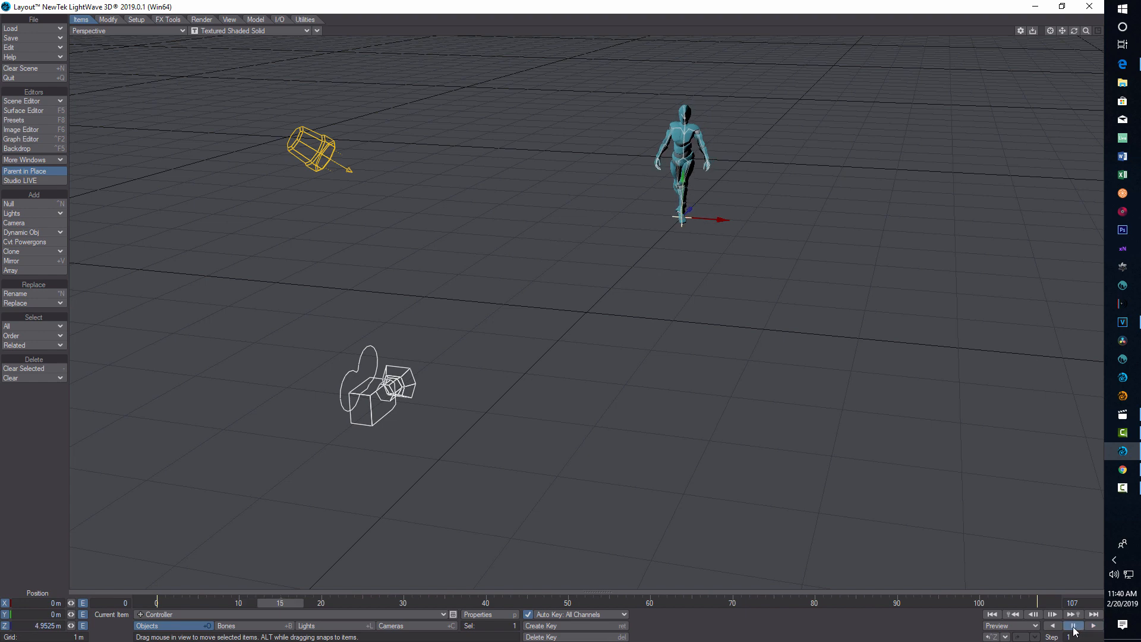
{"action": "left_click", "coordinate": [1072, 626]}
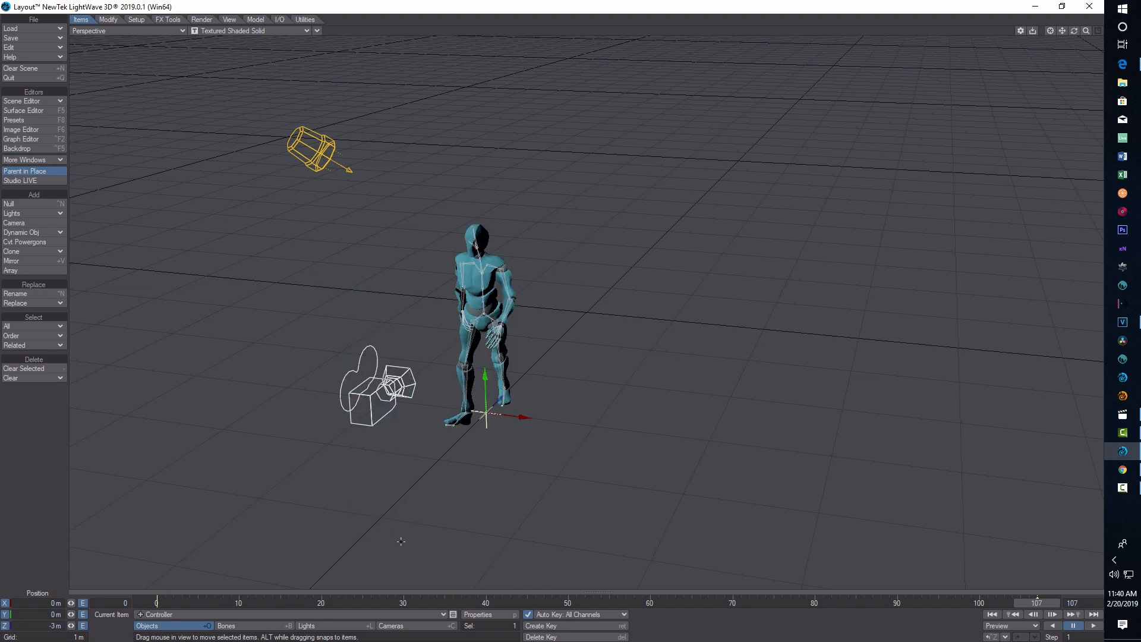
{"action": "mouse_move", "coordinate": [355, 313]}
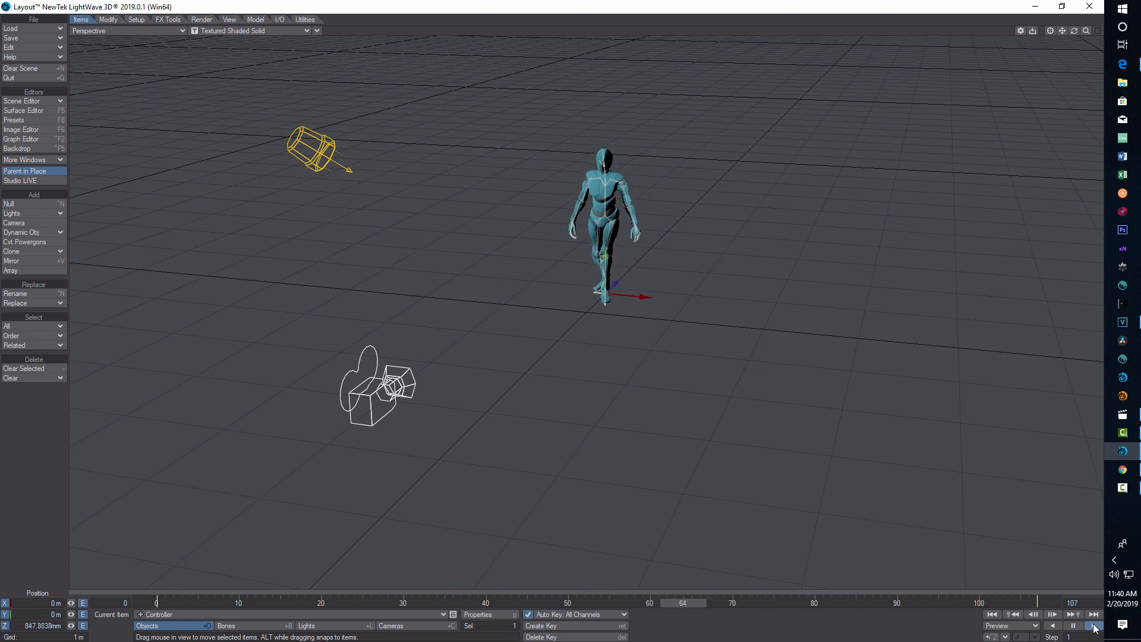
{"action": "left_click", "coordinate": [1093, 625]}
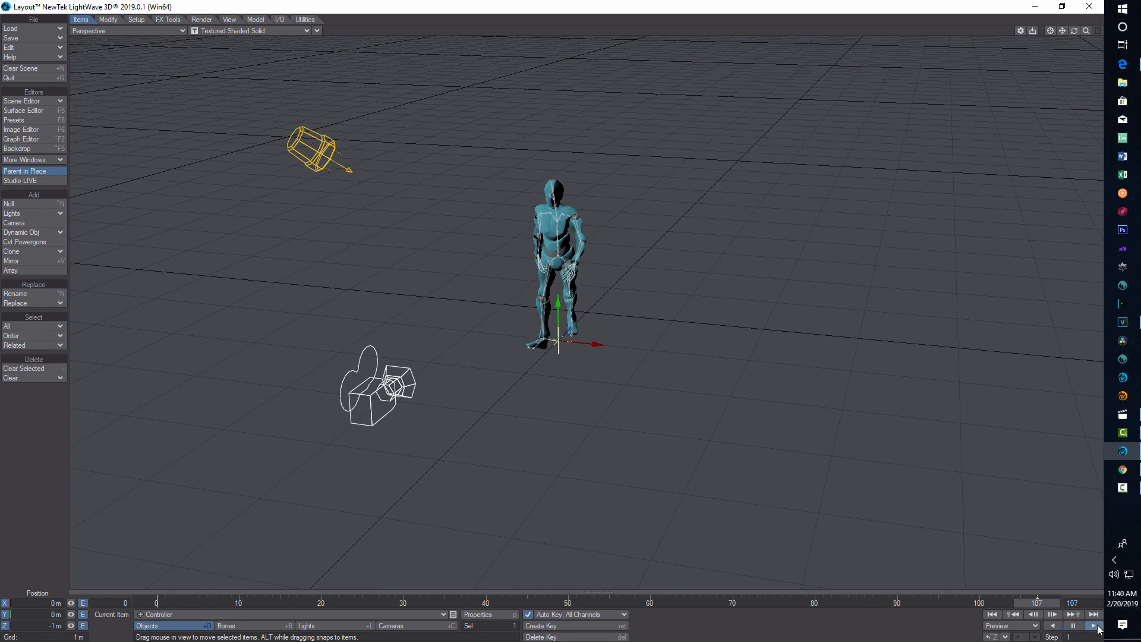
{"action": "left_click", "coordinate": [1099, 625]}
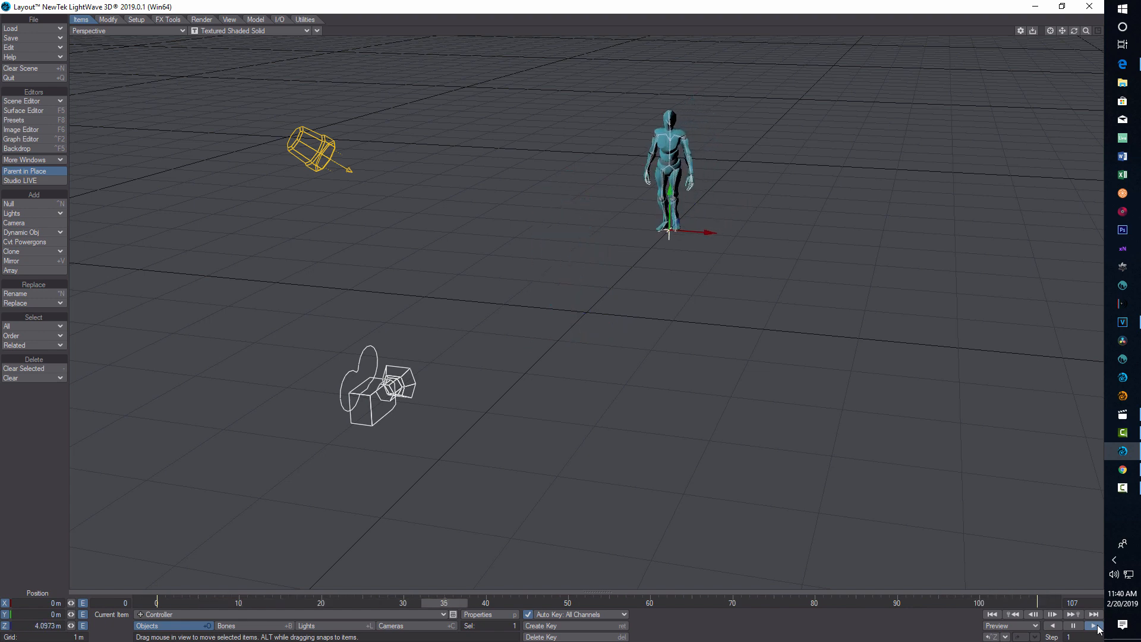
{"action": "left_click", "coordinate": [1094, 626]}
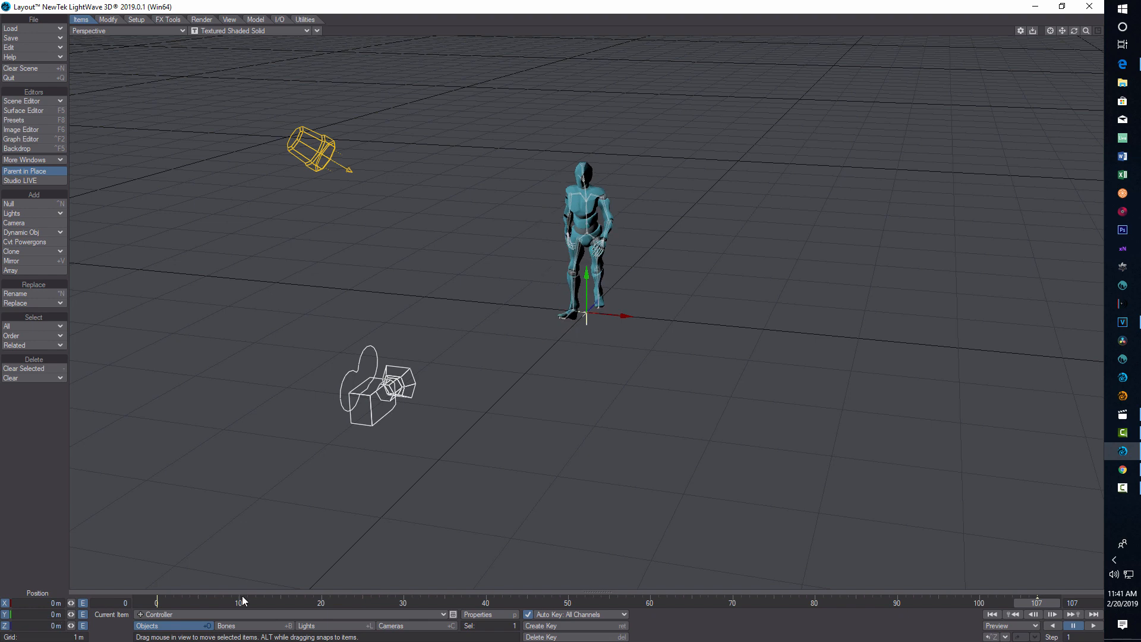
- Play the scene once more and reopen the Graph Editor on the skeleton's curves
{"action": "left_click", "coordinate": [1095, 627]}
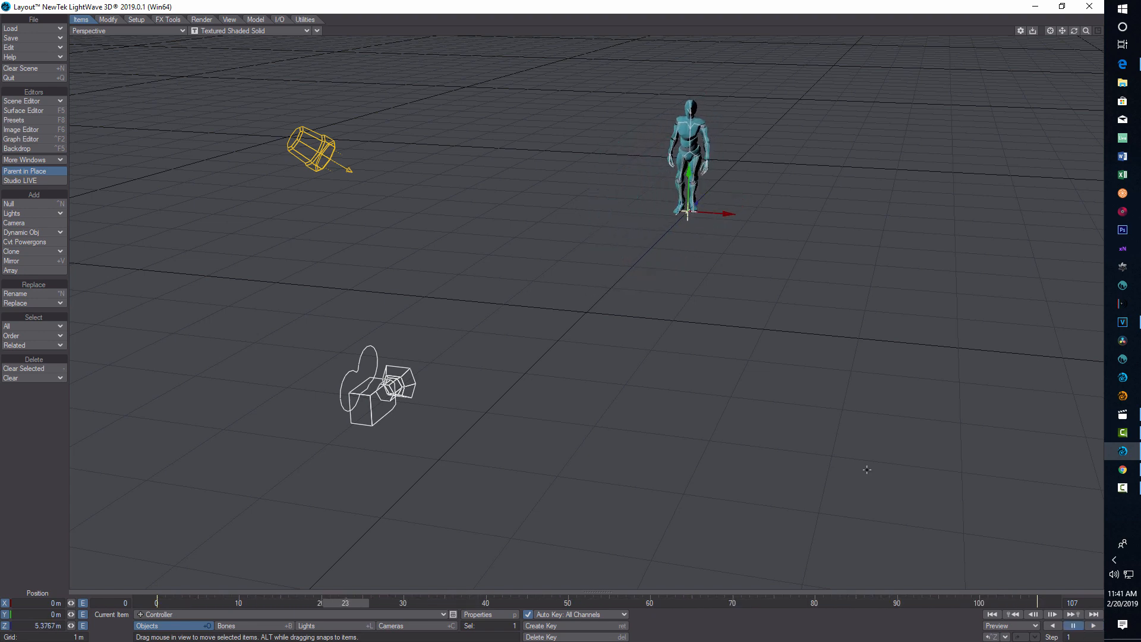
{"action": "mouse_move", "coordinate": [21, 129]}
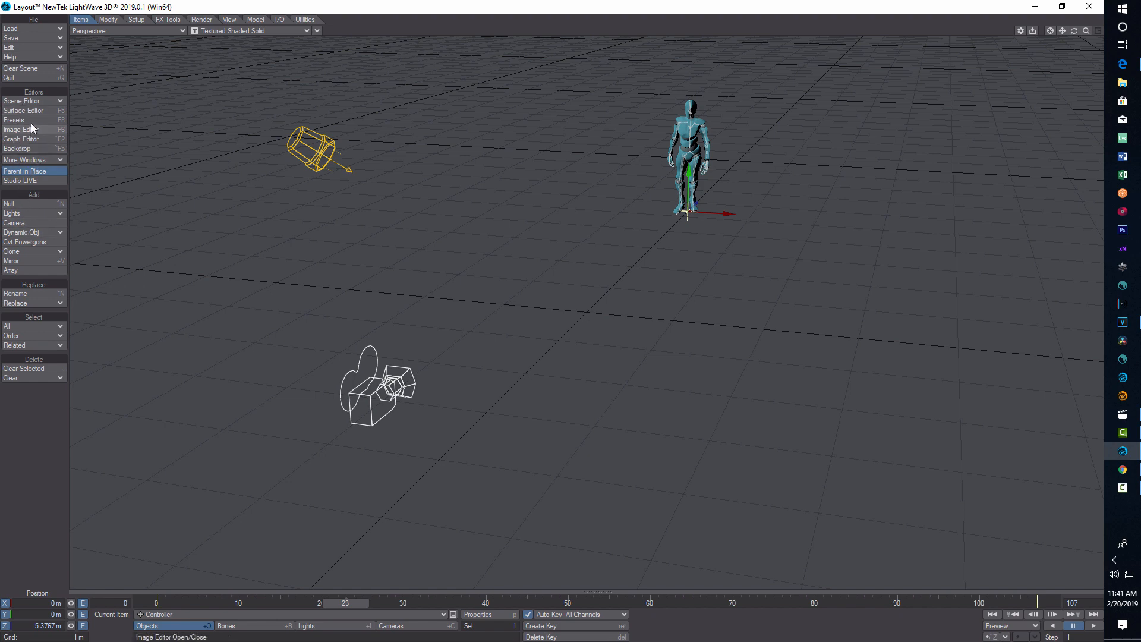
{"action": "left_click", "coordinate": [22, 138]}
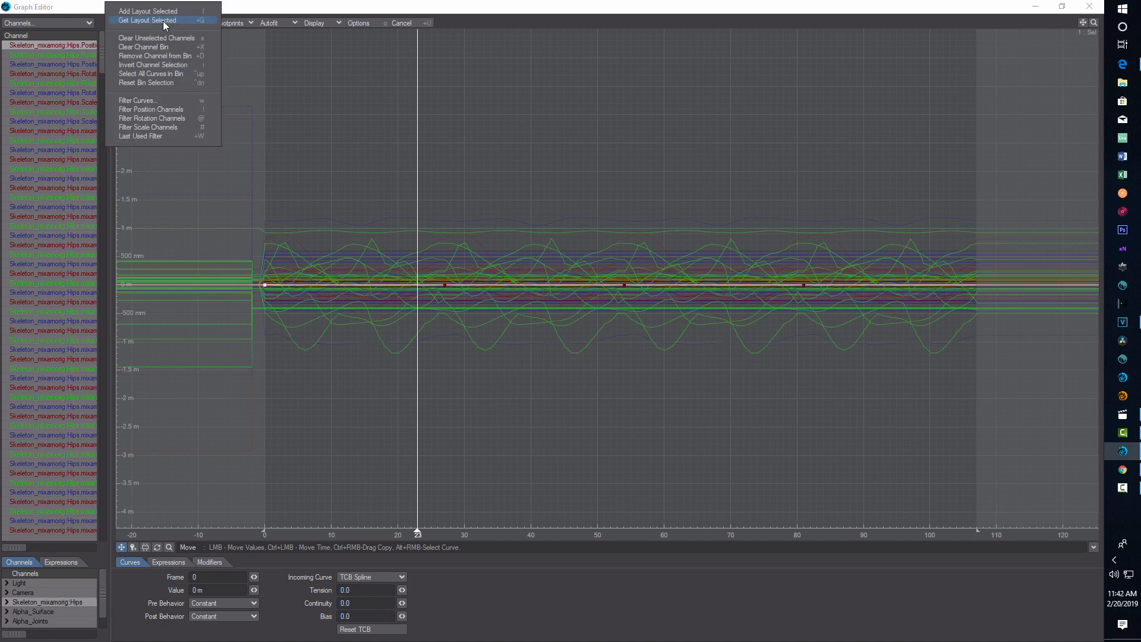
{"action": "mouse_move", "coordinate": [153, 73]}
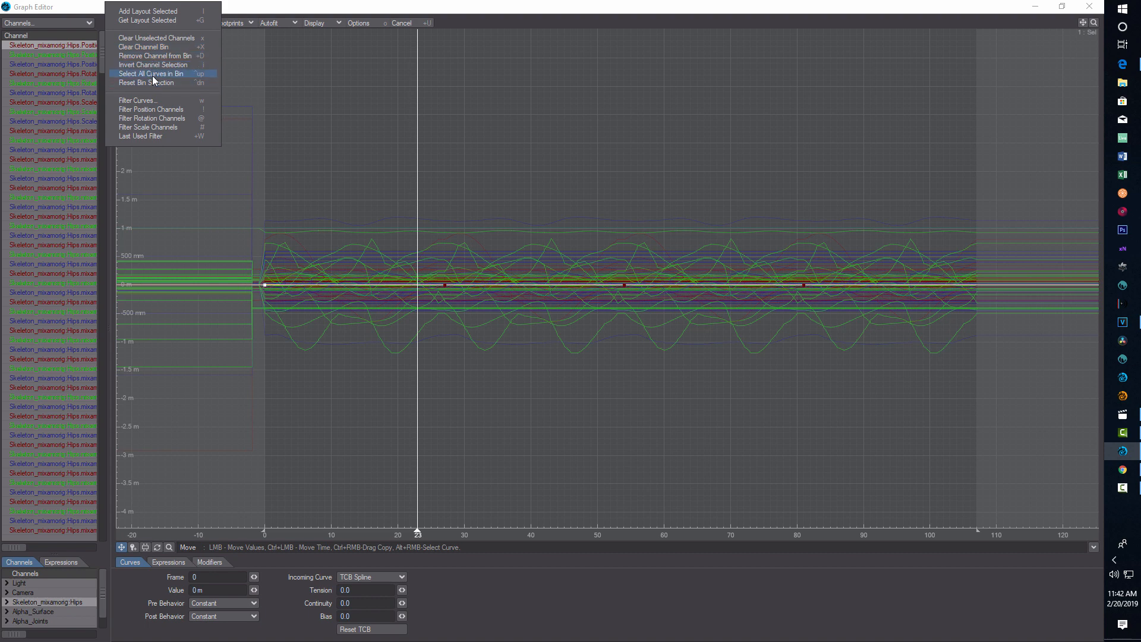
- Select all skeleton curves in the bin and repeat the walk keys out to frame 216
{"action": "left_click", "coordinate": [155, 73]}
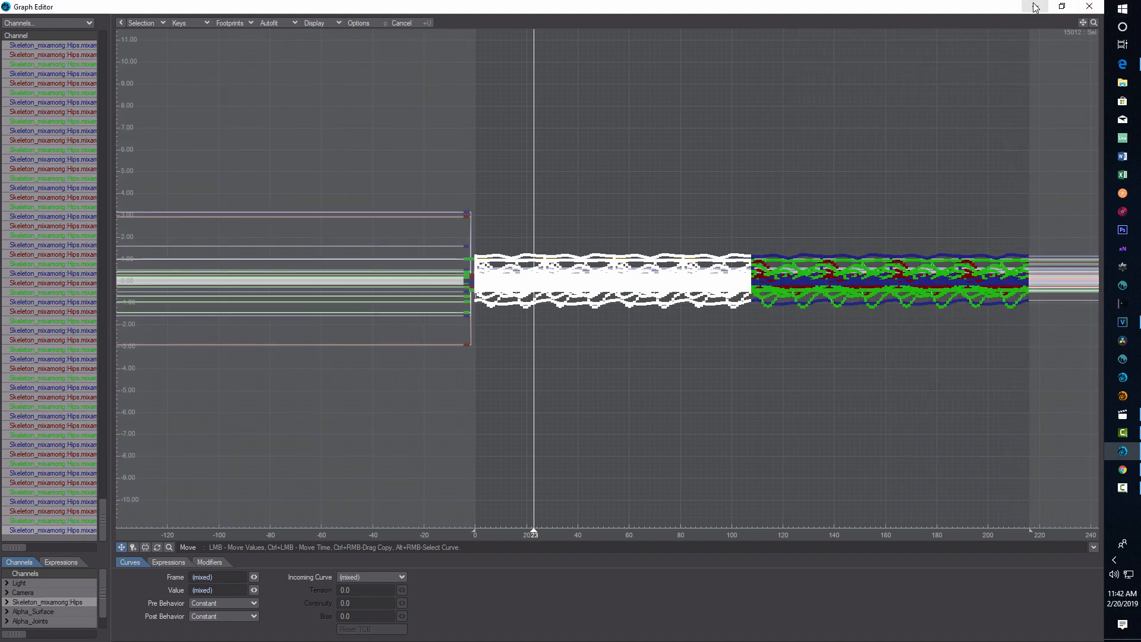
{"action": "mouse_move", "coordinate": [1034, 7]}
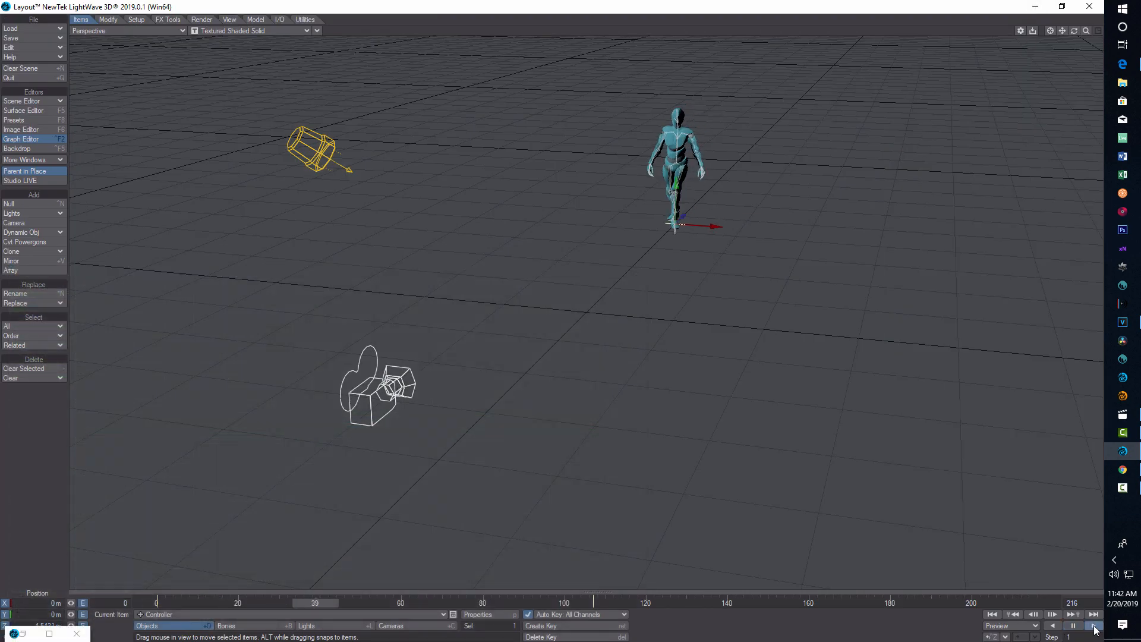
{"action": "left_click", "coordinate": [1094, 626]}
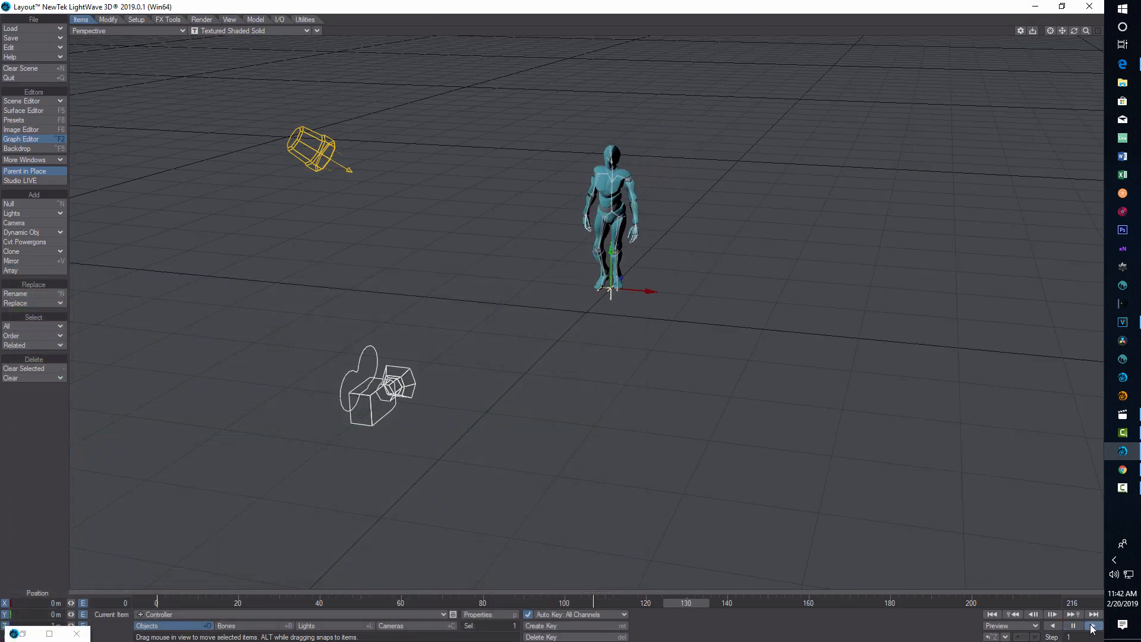
{"action": "left_click", "coordinate": [1091, 627]}
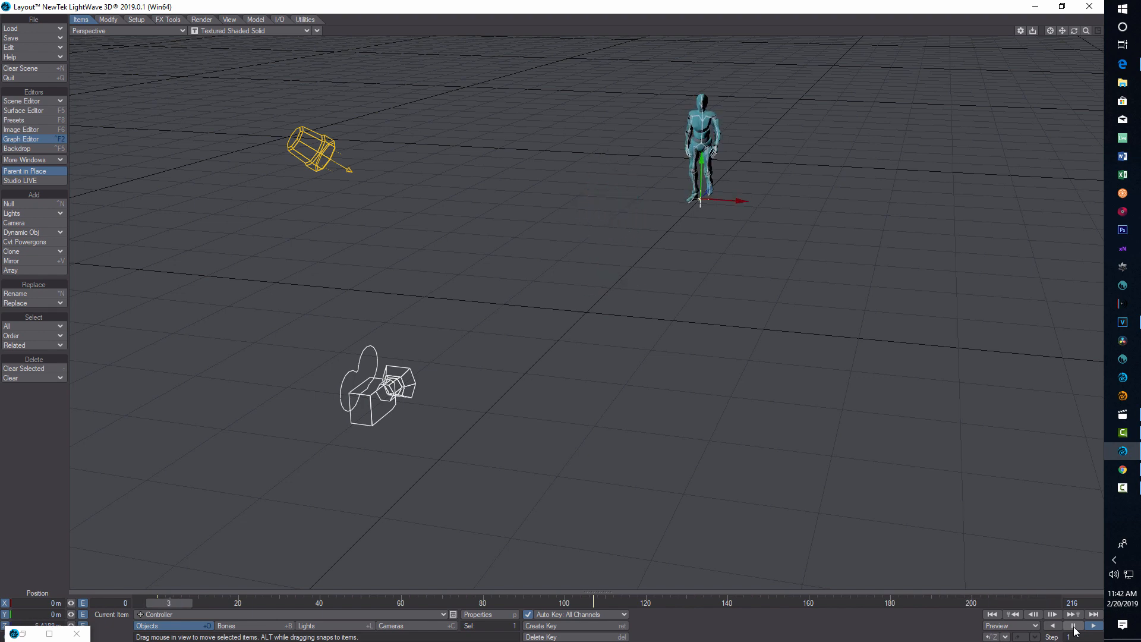
{"action": "left_click", "coordinate": [1093, 626]}
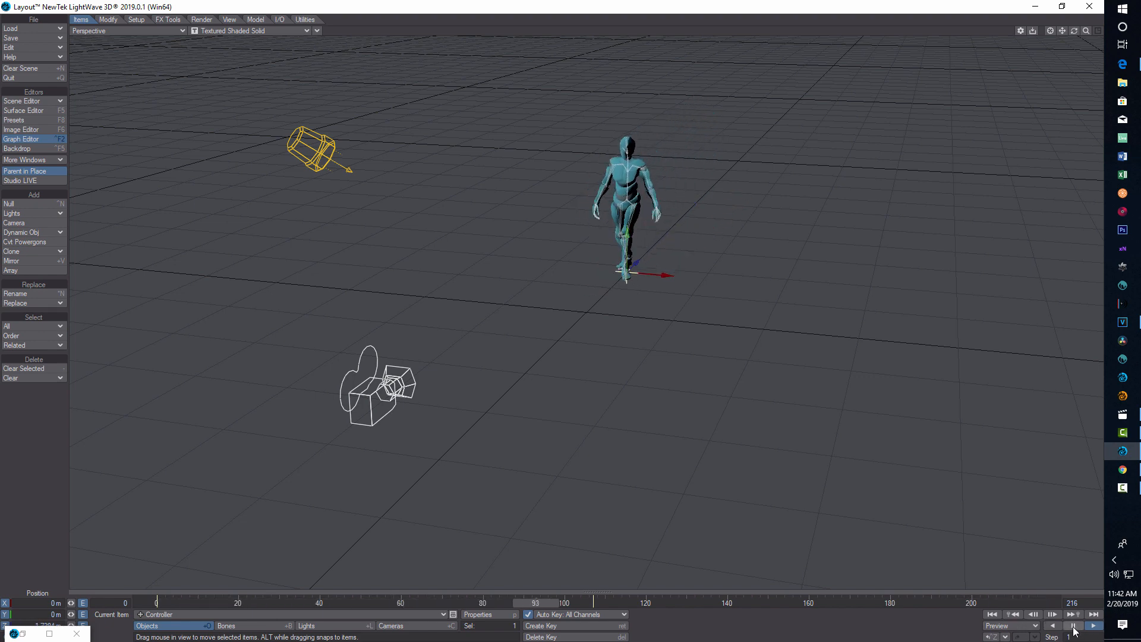
{"action": "left_click", "coordinate": [1072, 626]}
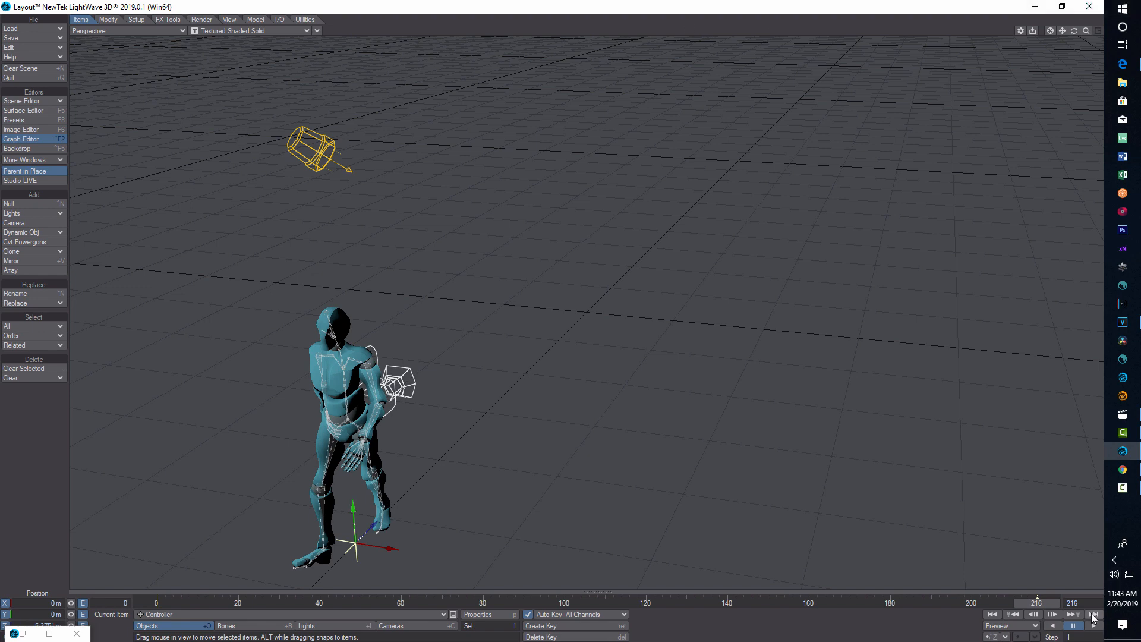
{"action": "left_click", "coordinate": [1092, 627]}
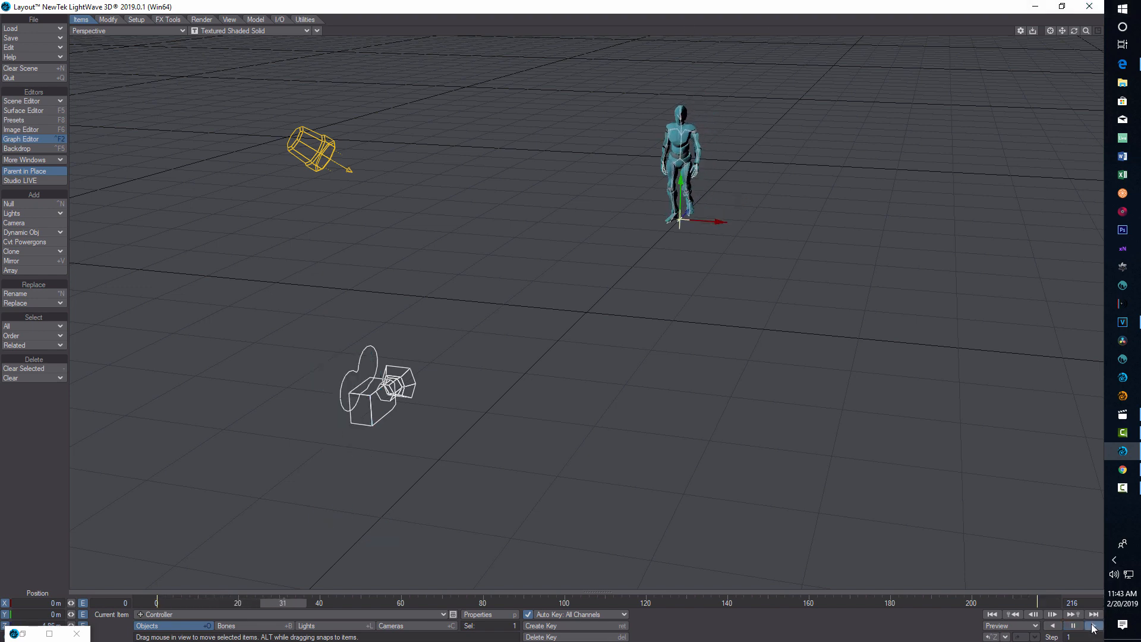
{"action": "left_click", "coordinate": [1093, 625]}
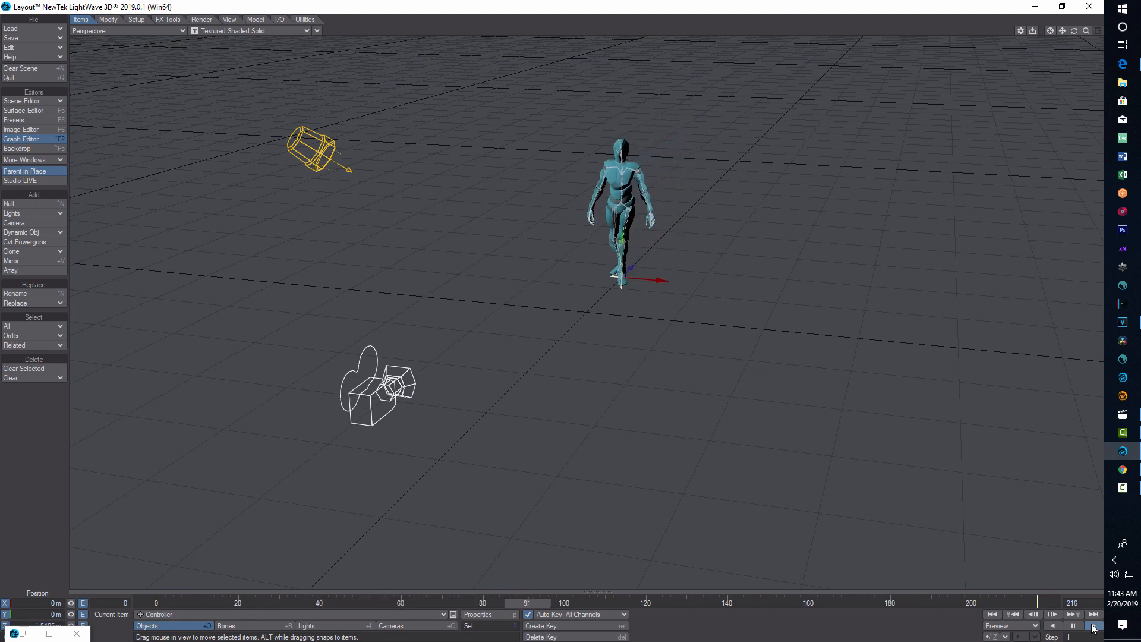
{"action": "left_click", "coordinate": [1091, 626]}
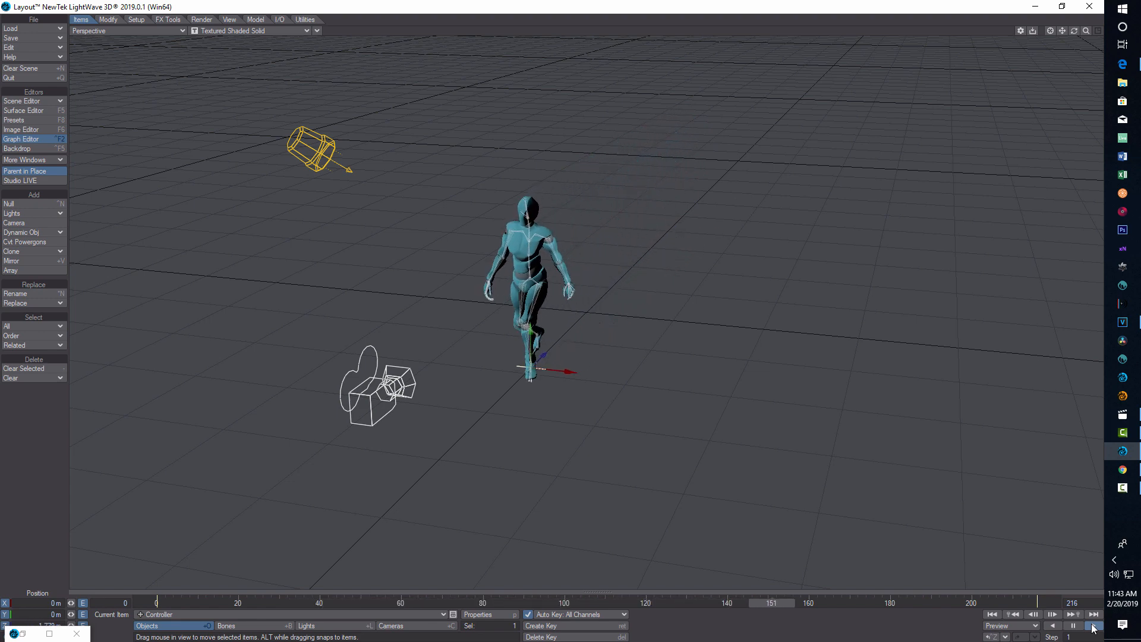
{"action": "left_click", "coordinate": [1052, 626]}
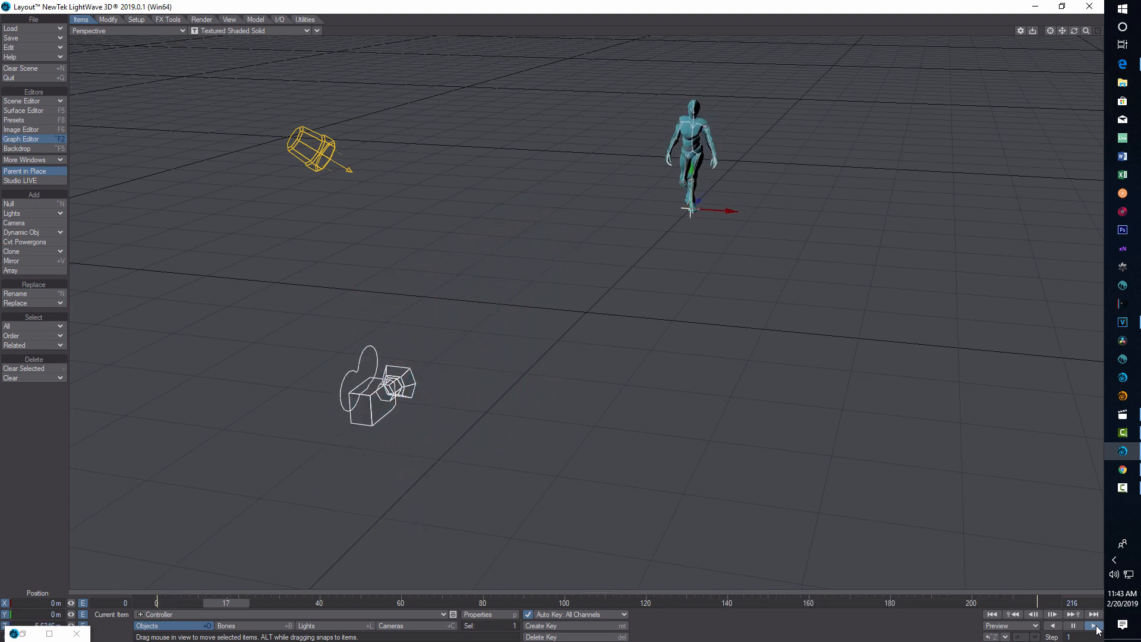
{"action": "left_click", "coordinate": [1095, 625]}
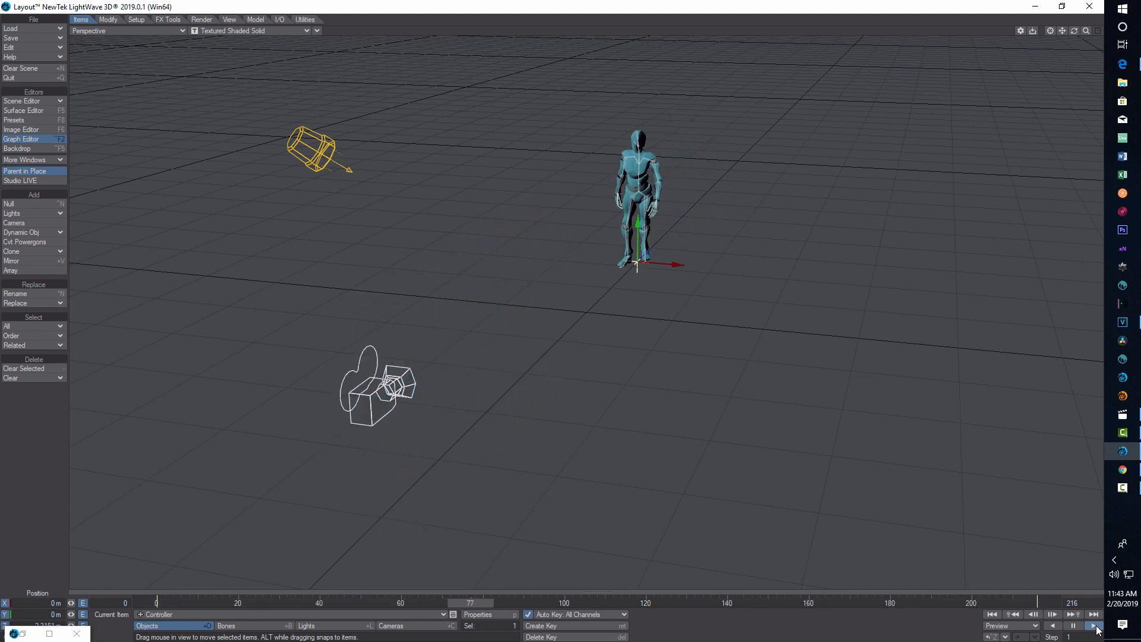
{"action": "left_click", "coordinate": [1095, 626]}
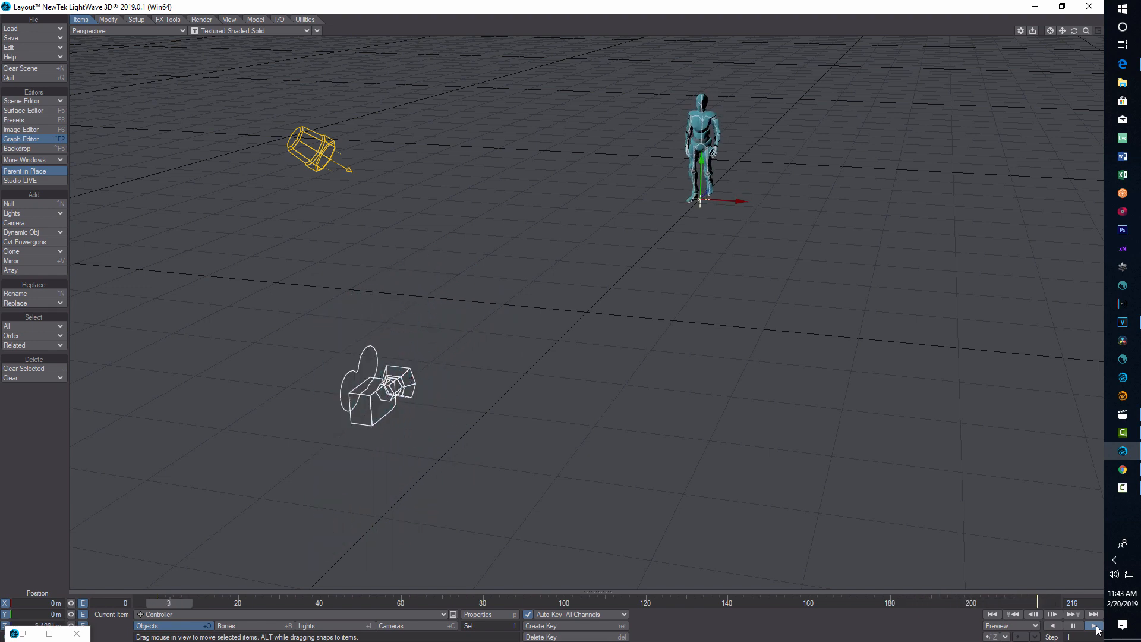
{"action": "left_click", "coordinate": [1096, 625]}
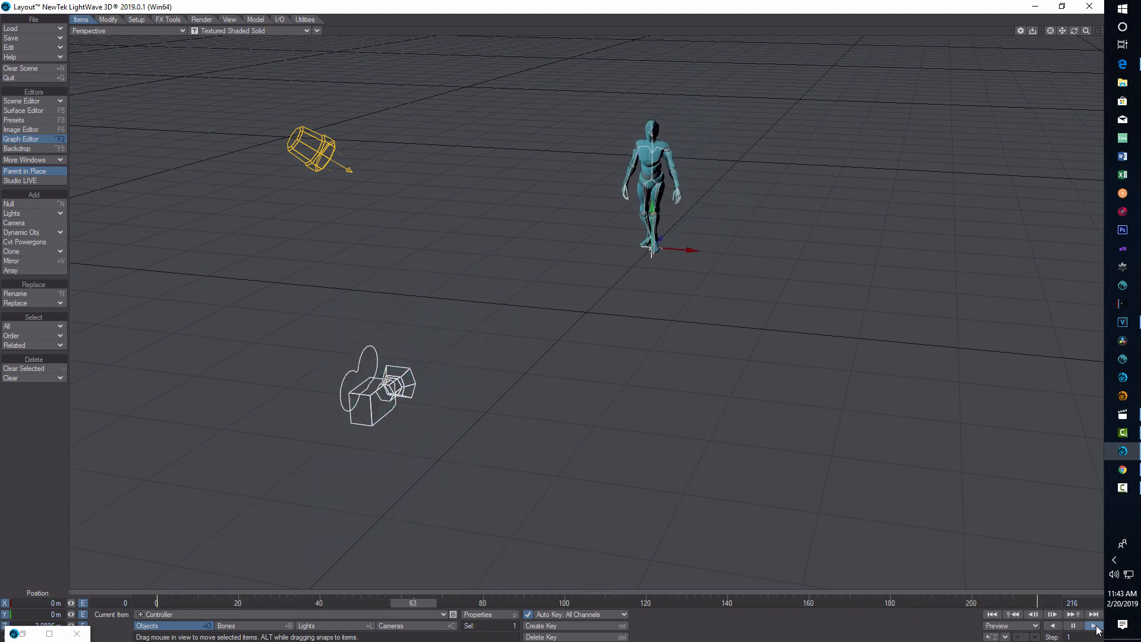
{"action": "left_click", "coordinate": [1095, 626]}
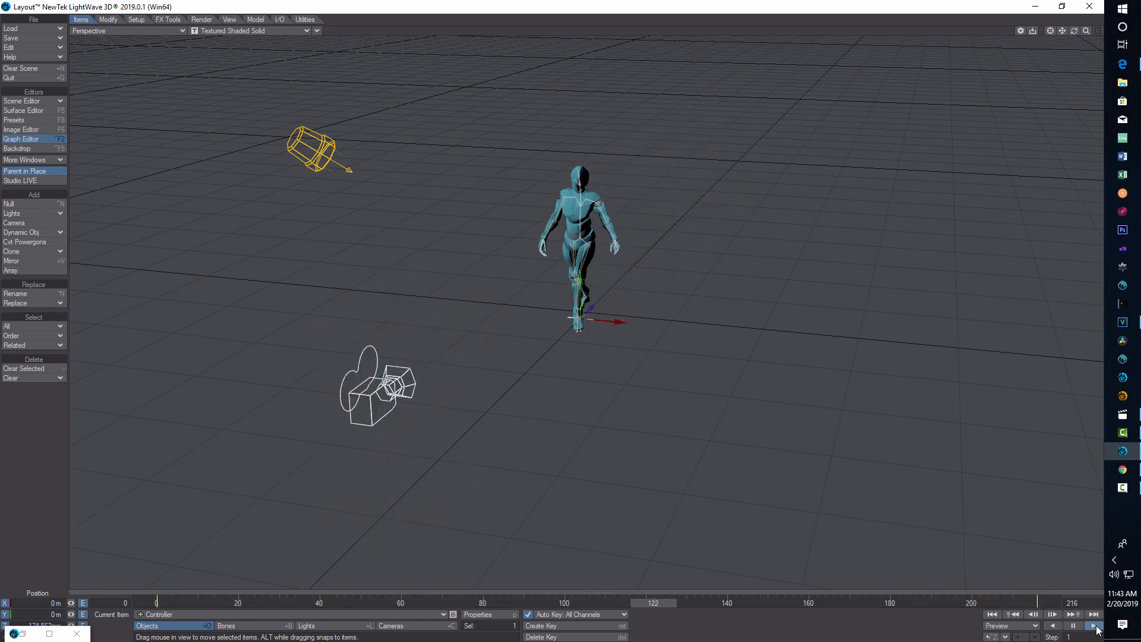
{"action": "left_click", "coordinate": [1096, 626]}
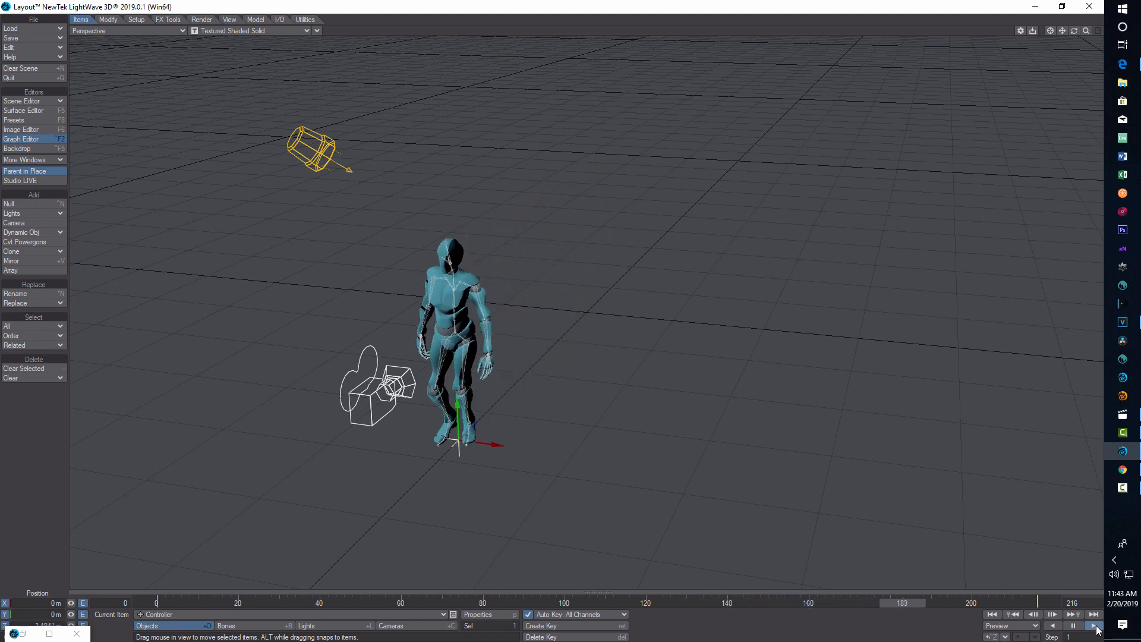